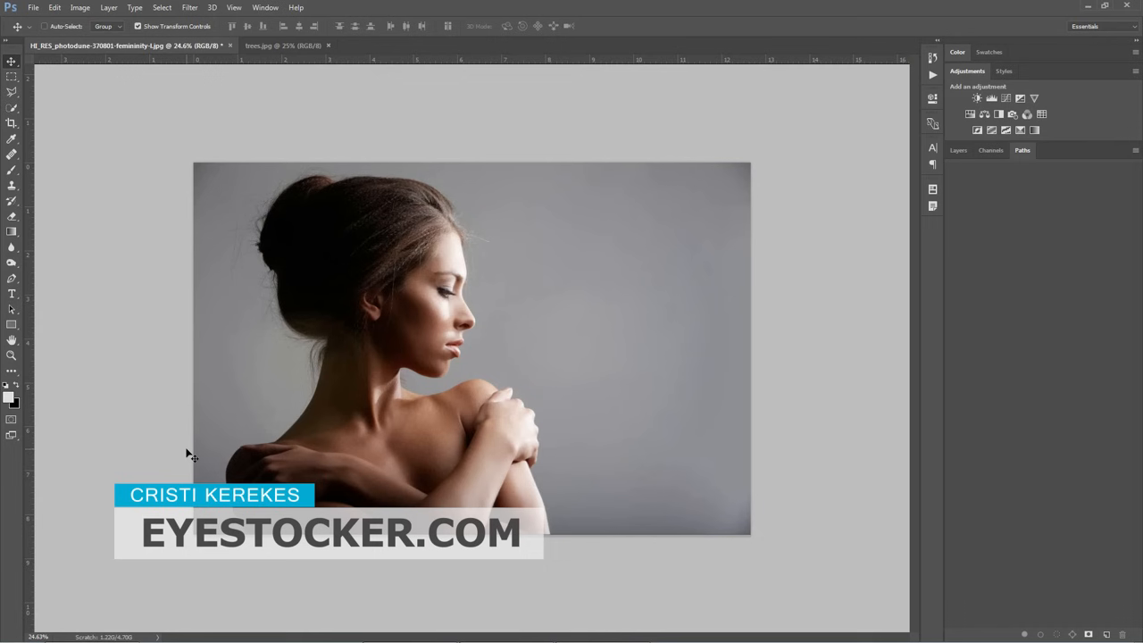
mouse_move(342, 464)
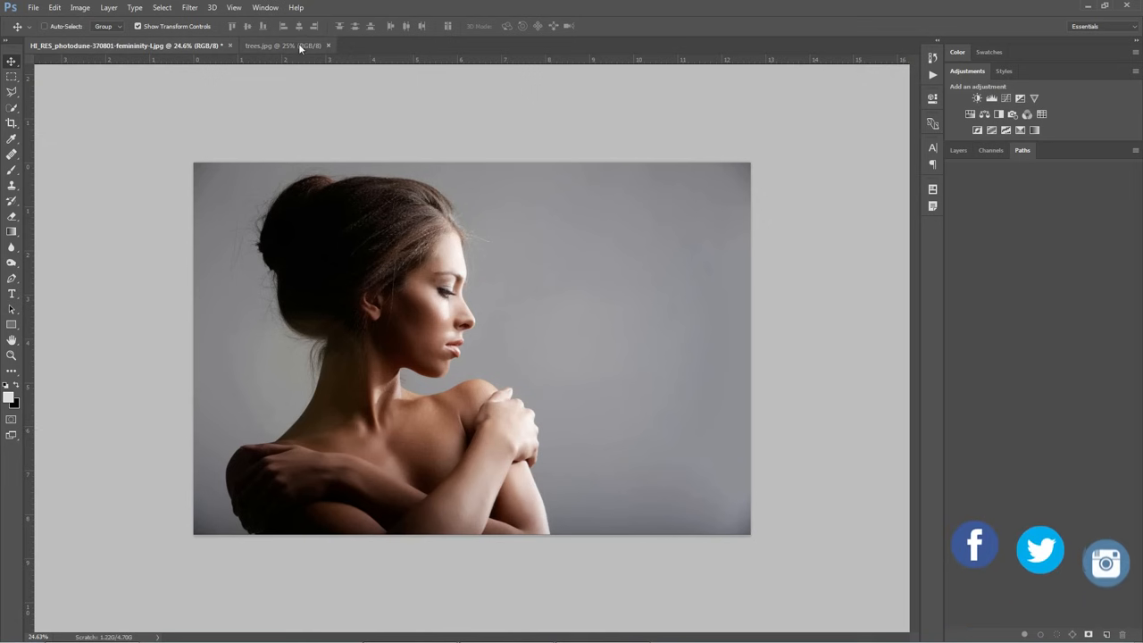
Check the trees photo, then on the portrait add outline points along the model's arm.
left_click(273, 46)
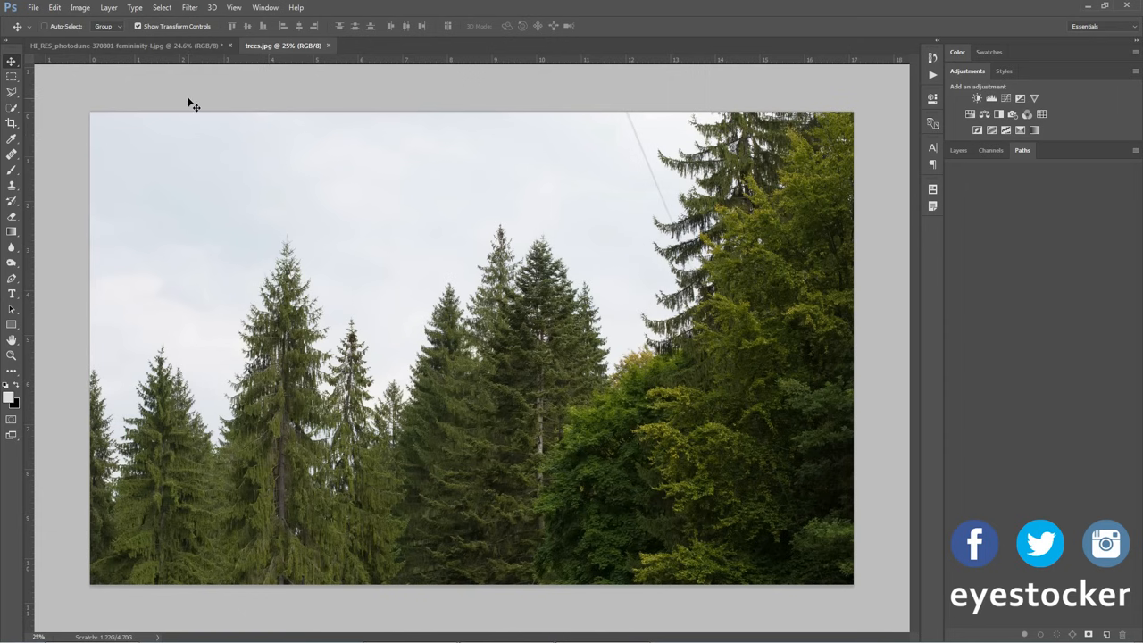
left_click(125, 45)
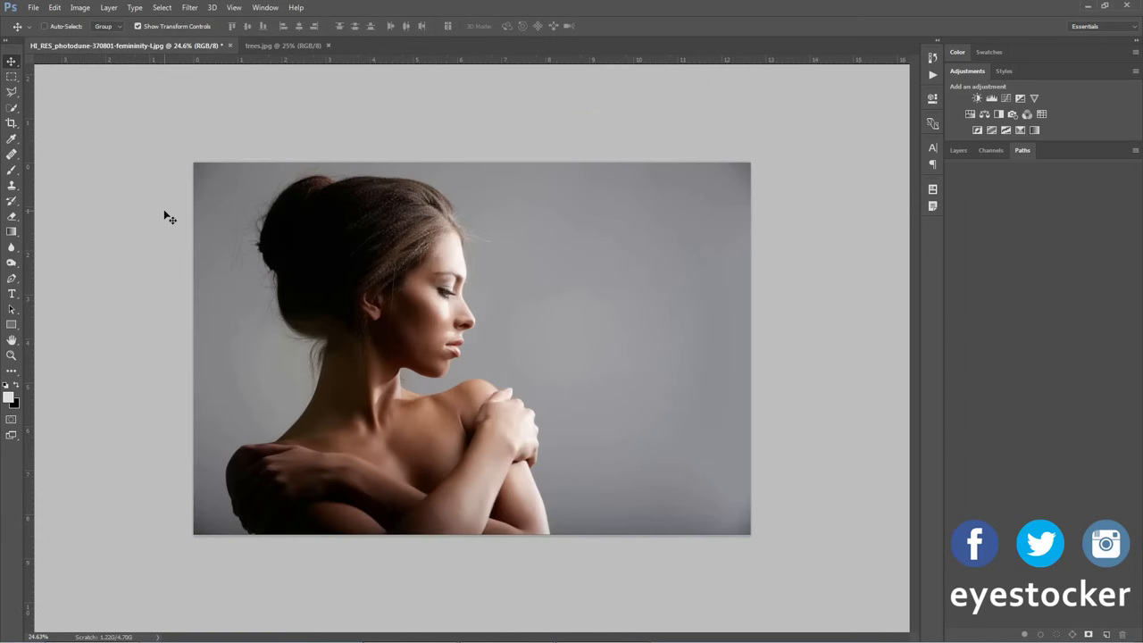
mouse_move(186, 369)
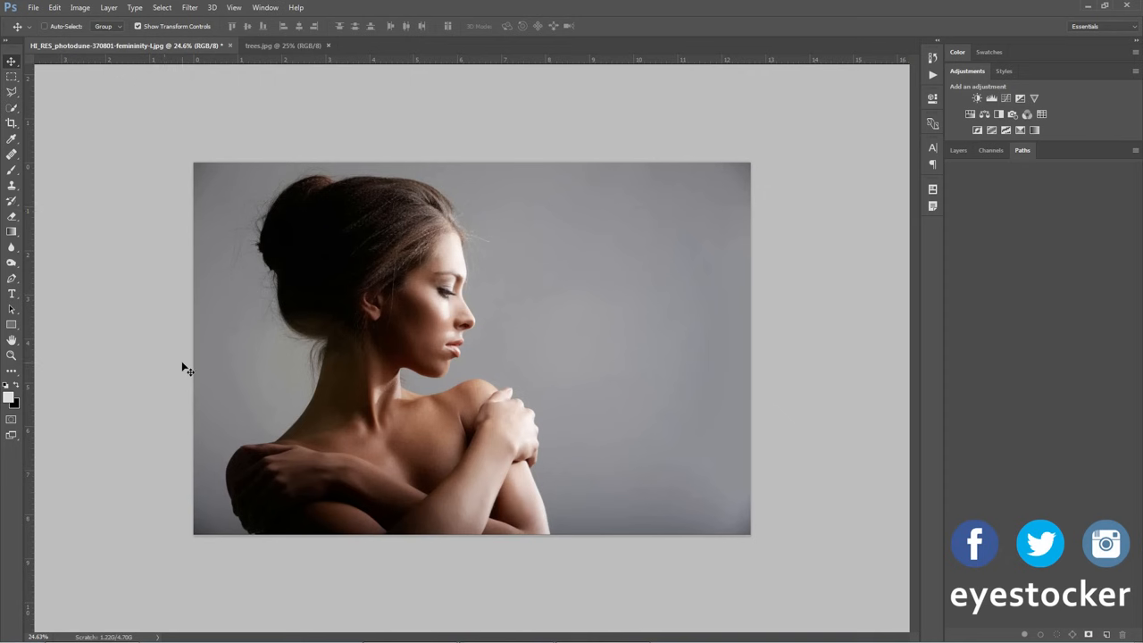
mouse_move(532, 235)
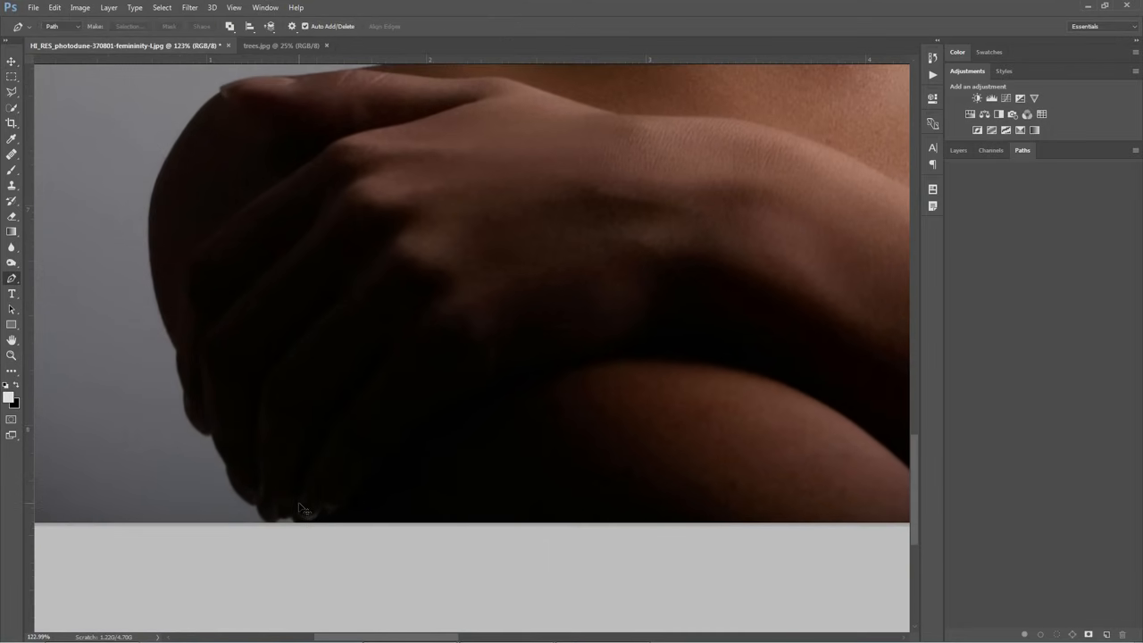
left_click(294, 522)
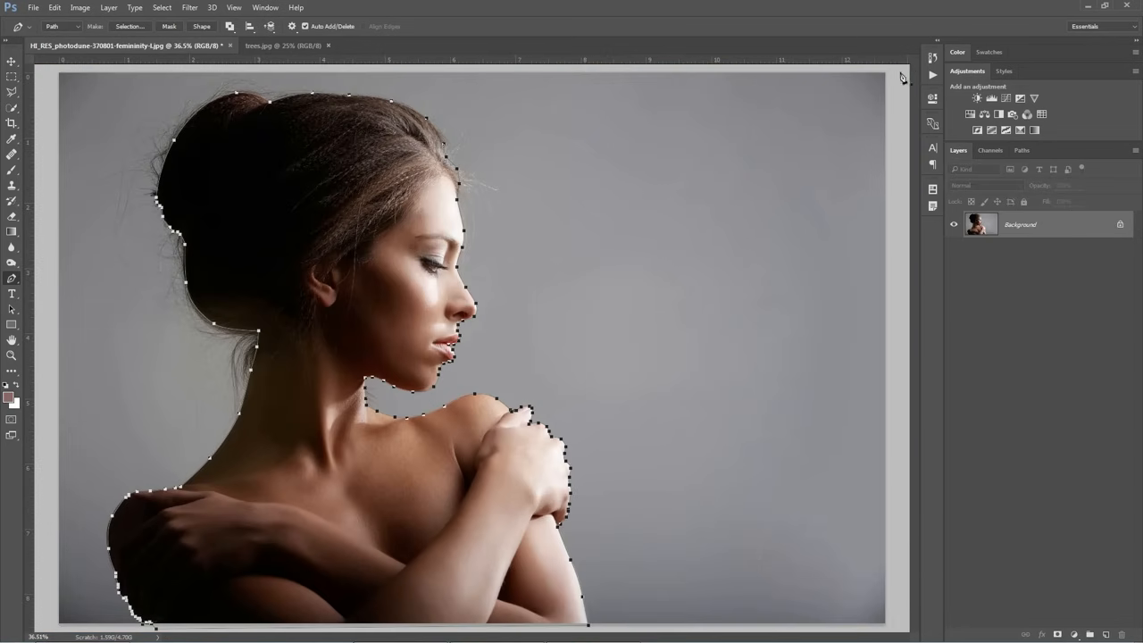
mouse_move(581, 219)
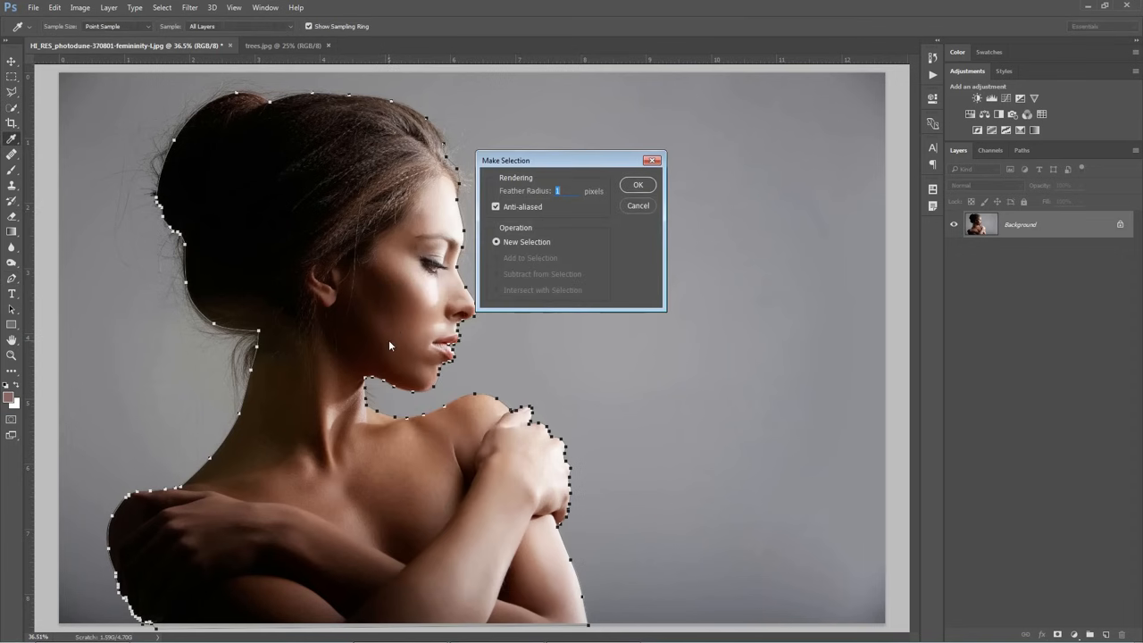
Turn the path into a 1 px feathered selection, then toggle the mask off and on.
left_click(638, 184)
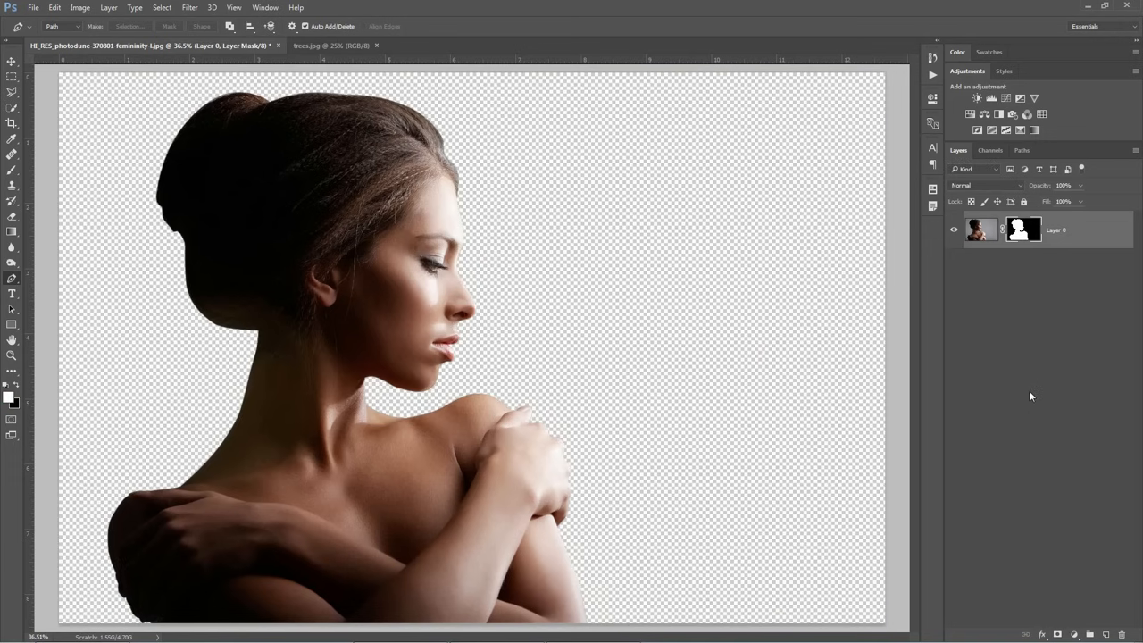
mouse_move(1036, 262)
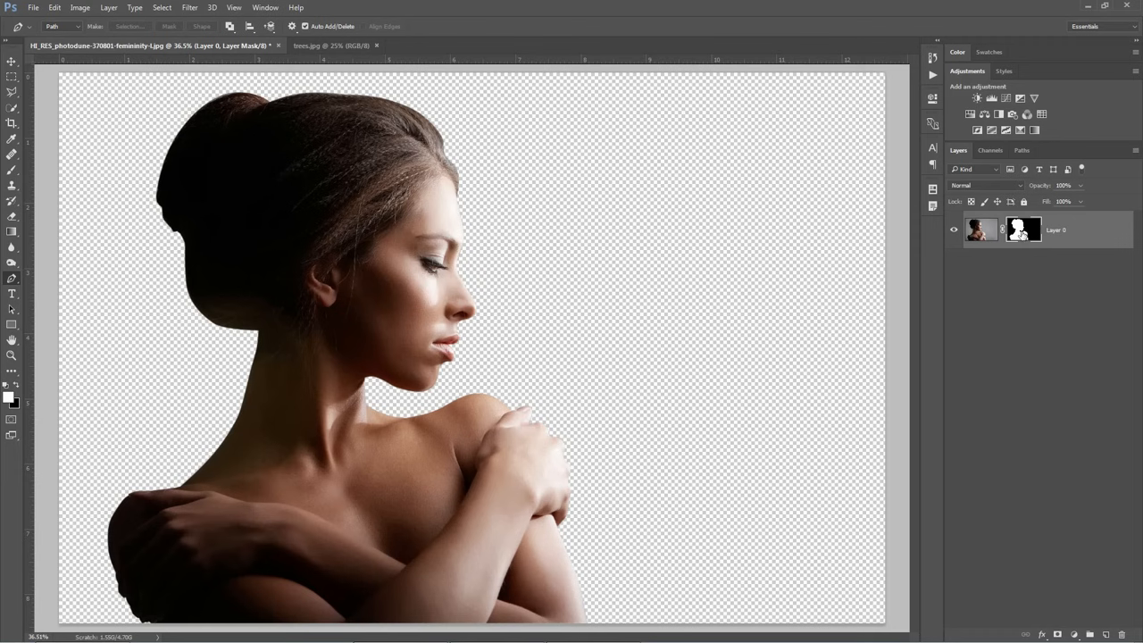
left_click(1024, 230)
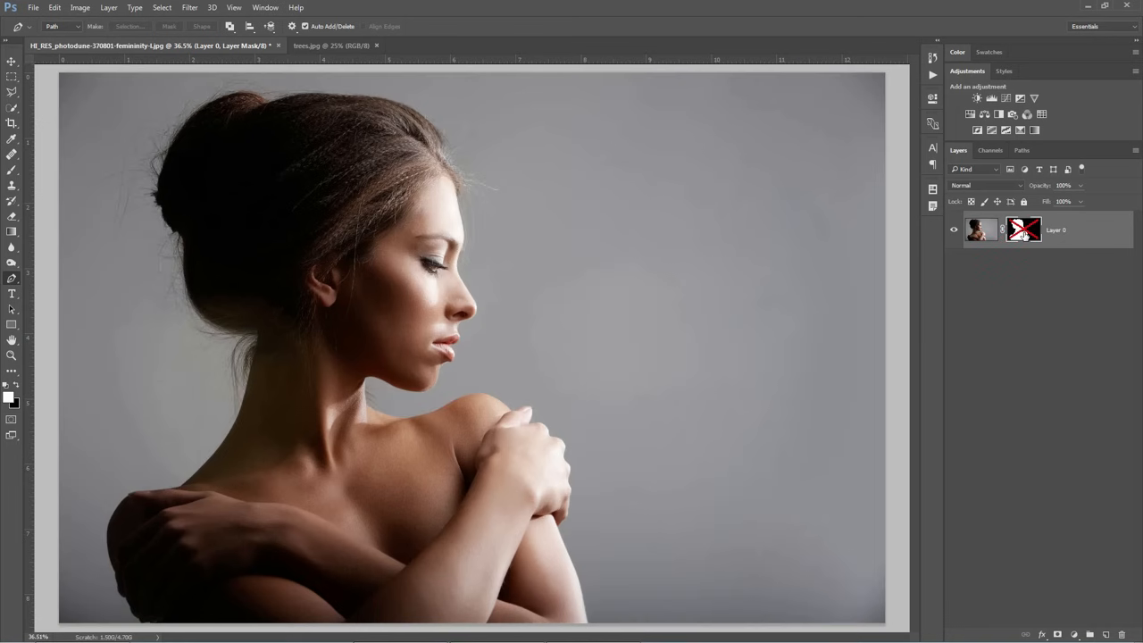
left_click(1023, 230)
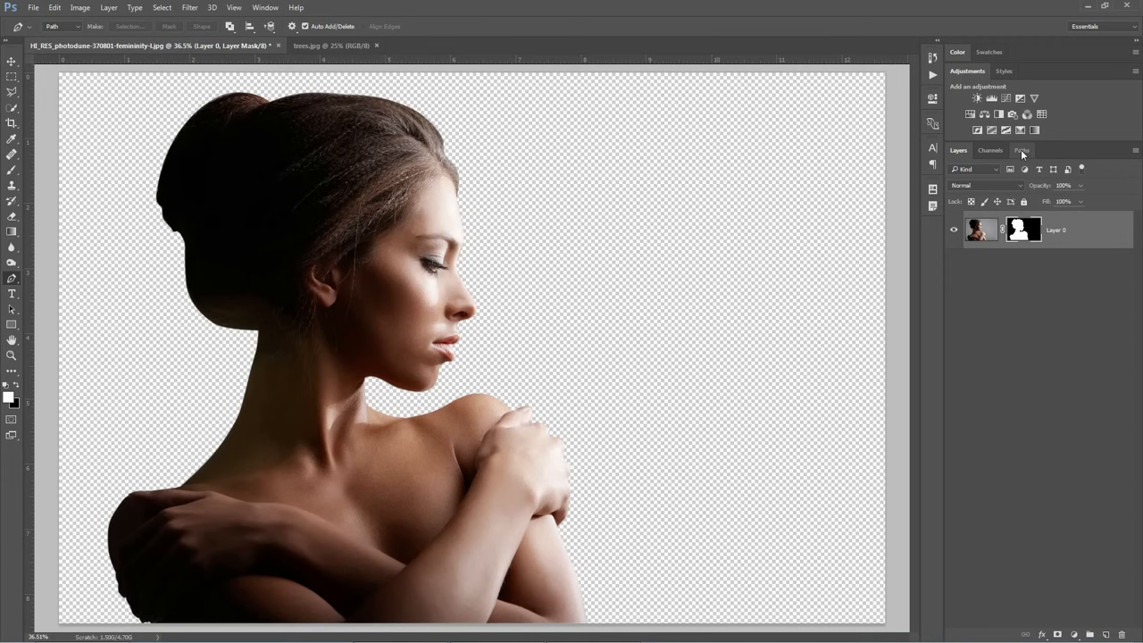
Load the Work Path from the Paths panel as a selection around the model.
left_click(1021, 150)
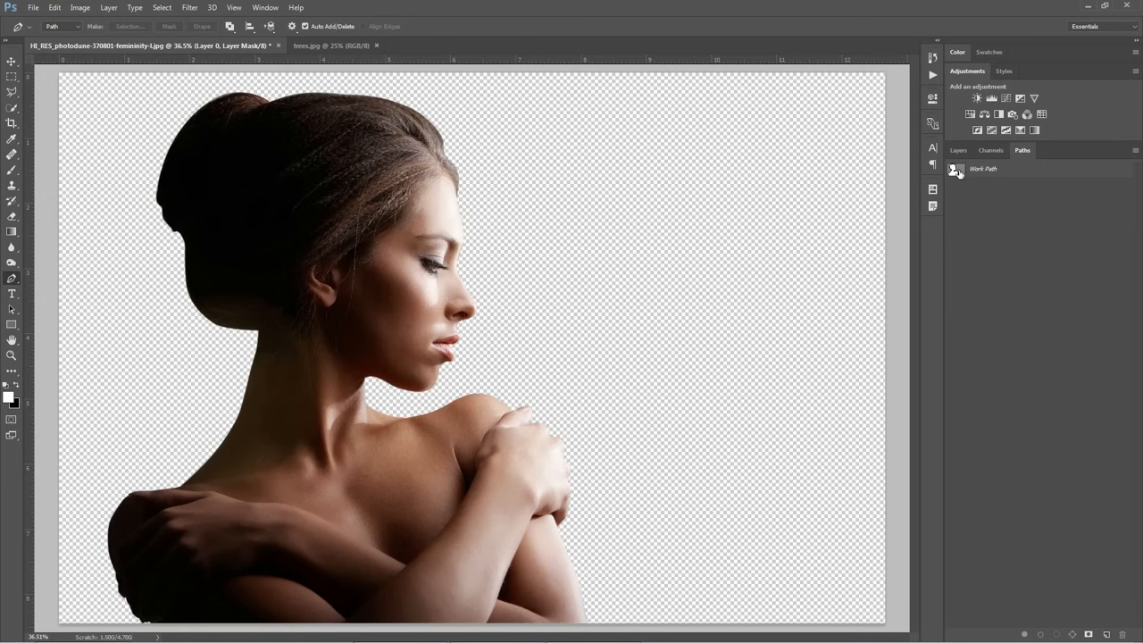
mouse_move(953, 169)
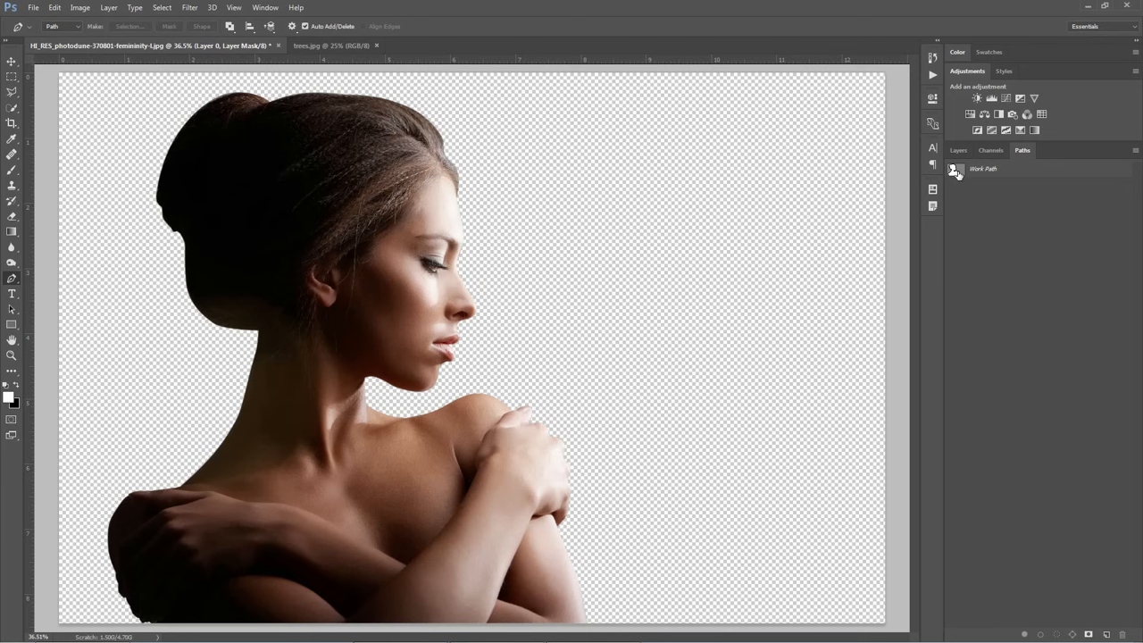
left_click(954, 169)
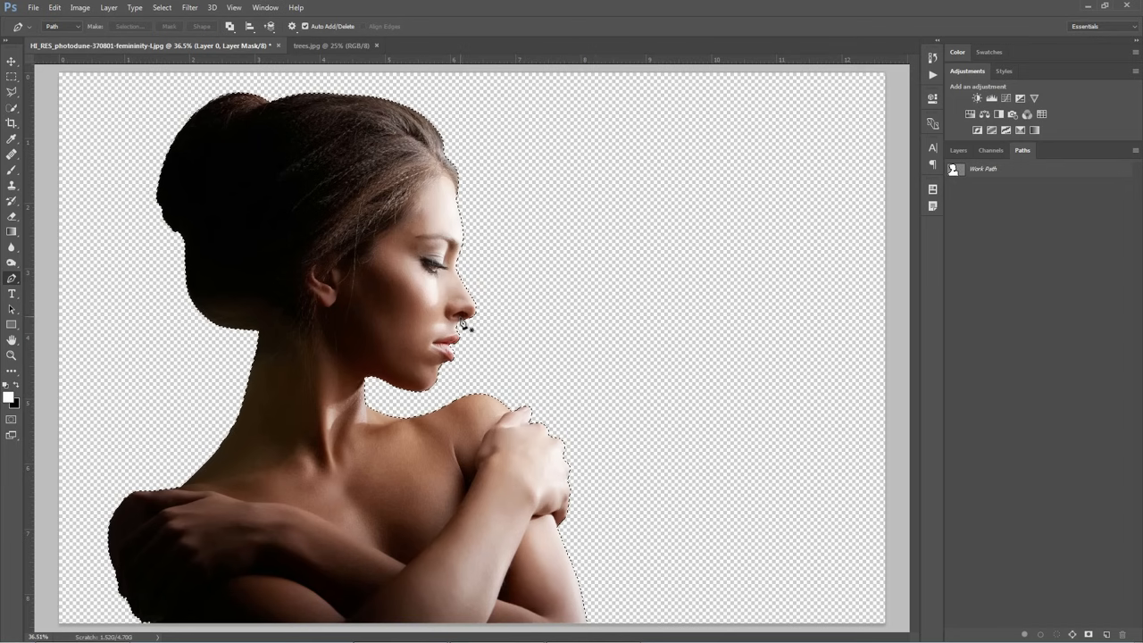
left_click(957, 150)
type("model")
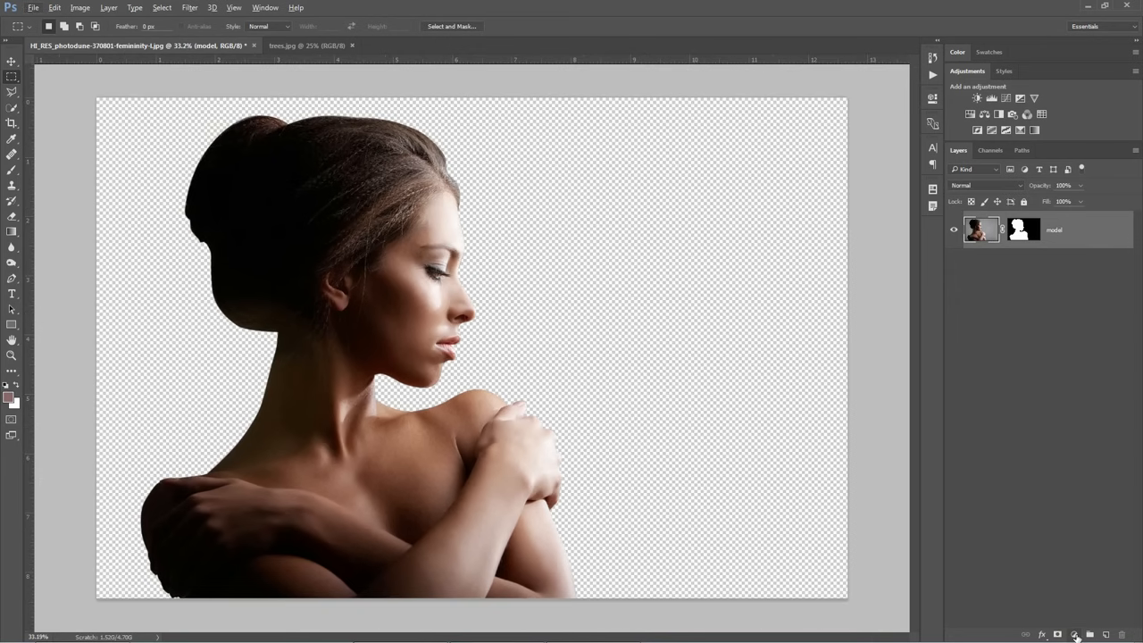
Add a white Solid Color fill layer as the background.
left_click(1076, 634)
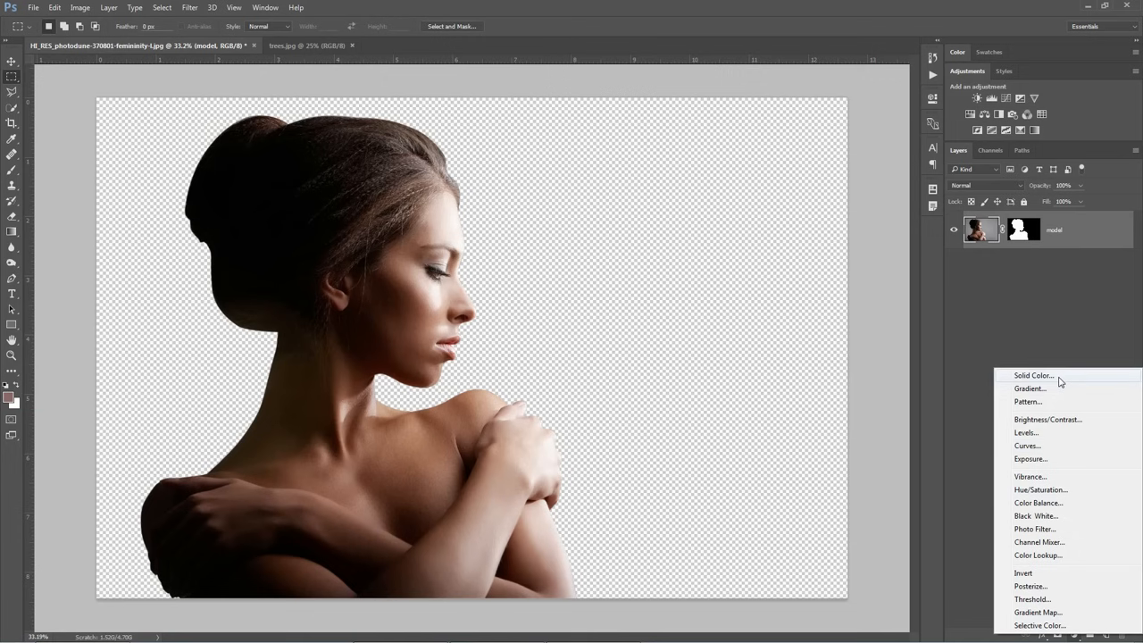
left_click(1033, 375)
type("ffffff")
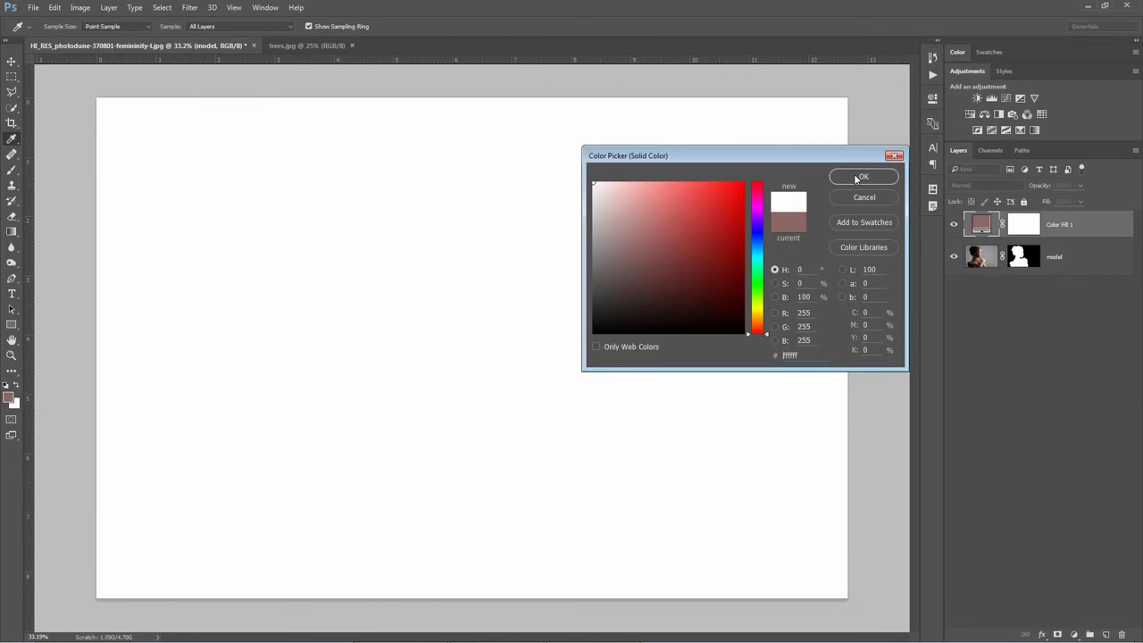
left_click(862, 176)
type("background")
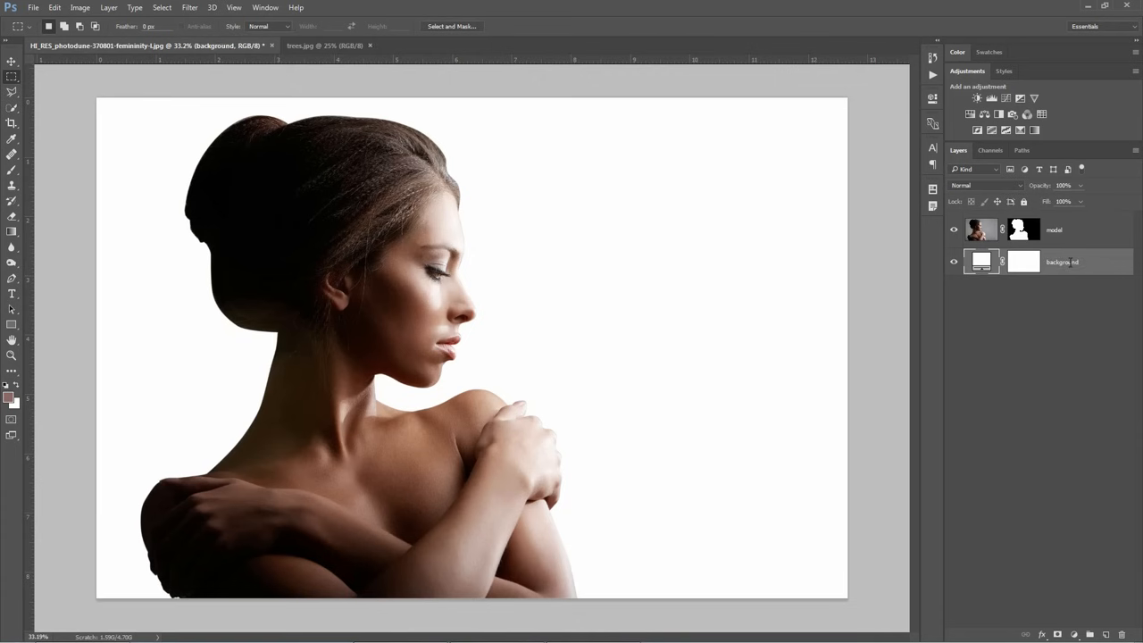
Make the model layer black and white with a Black & White adjustment, then view trees.jpg.
left_click(1053, 229)
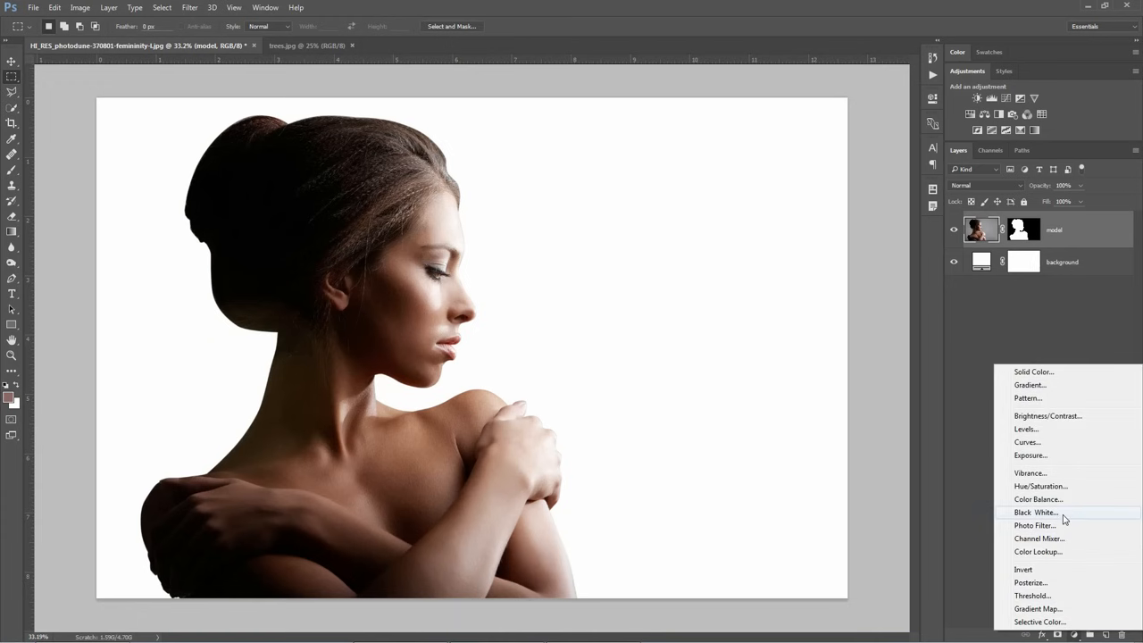
left_click(1034, 512)
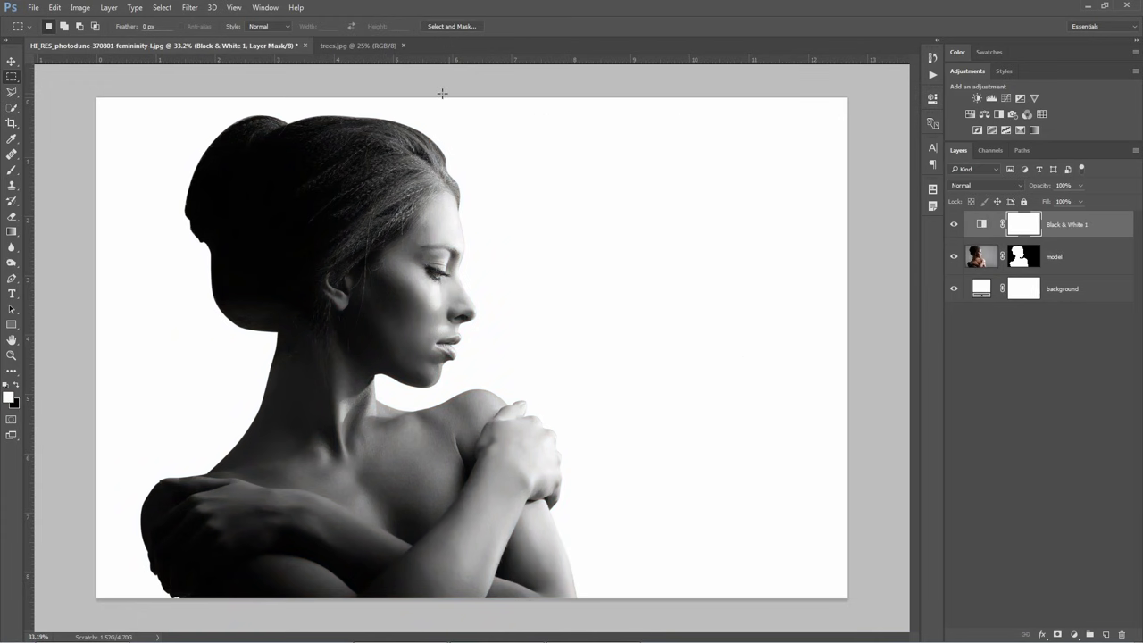
left_click(357, 45)
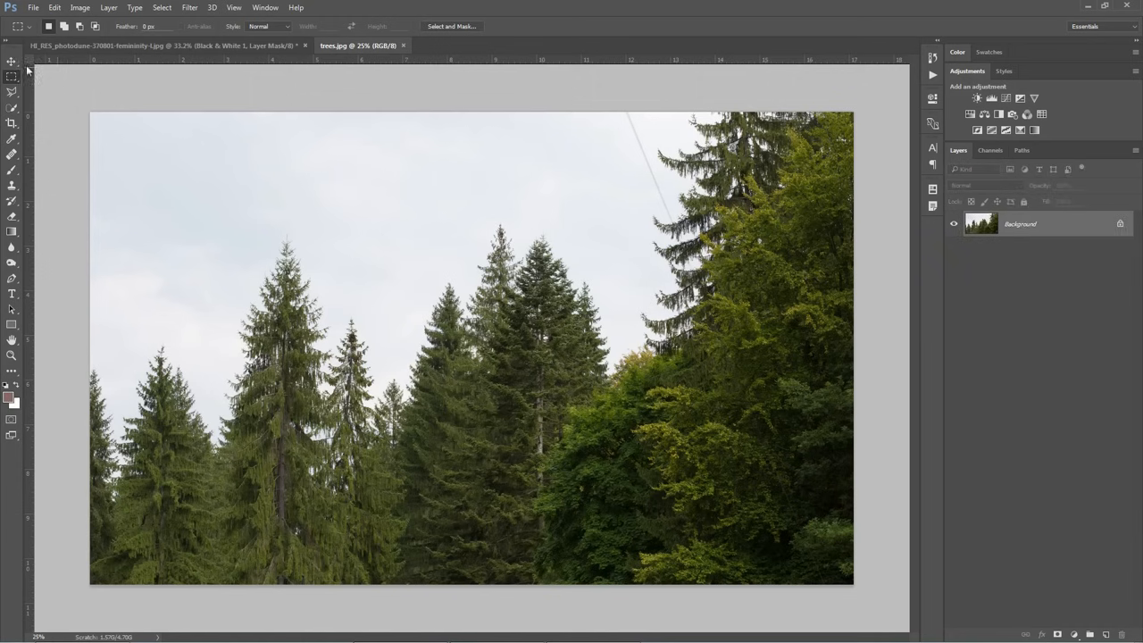
Move the trees photo into the portrait, scale it down and rename the layer 'trees'.
left_click(11, 60)
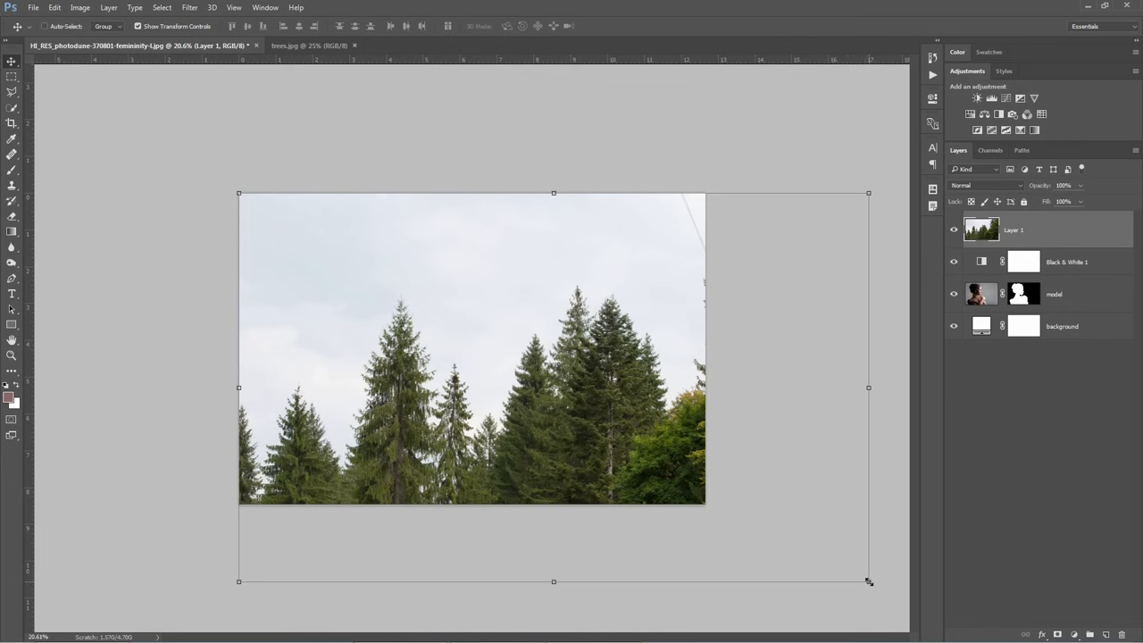
left_click_drag(868, 581, 734, 520)
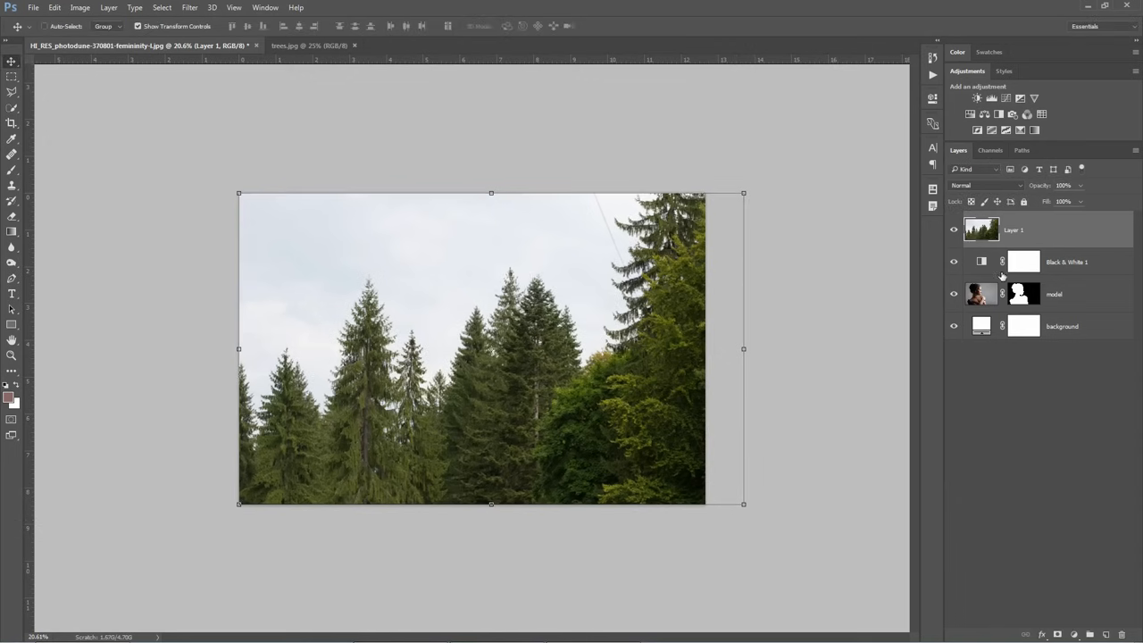
double_click(1013, 230)
type("trees")
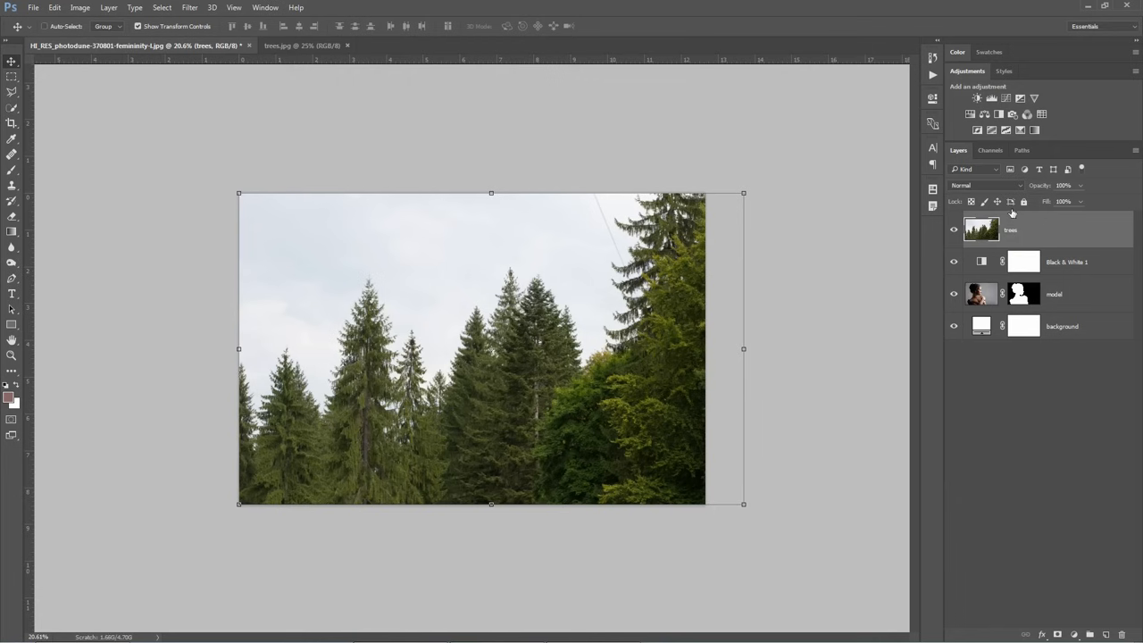
left_click(986, 185)
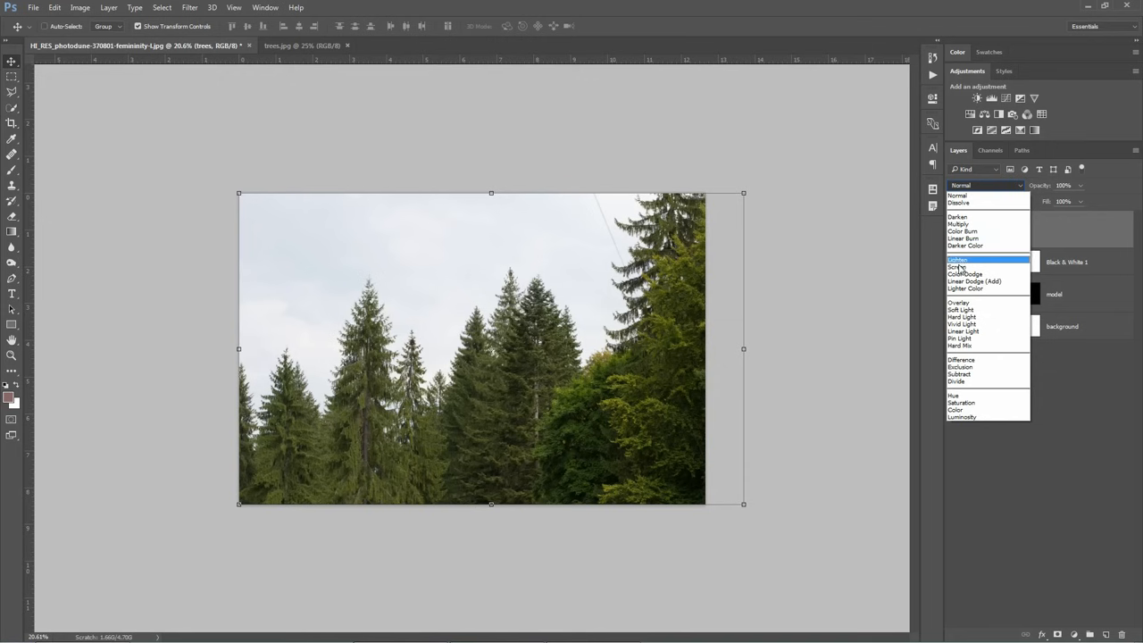
Set the trees layer's blend mode to Screen.
left_click(960, 267)
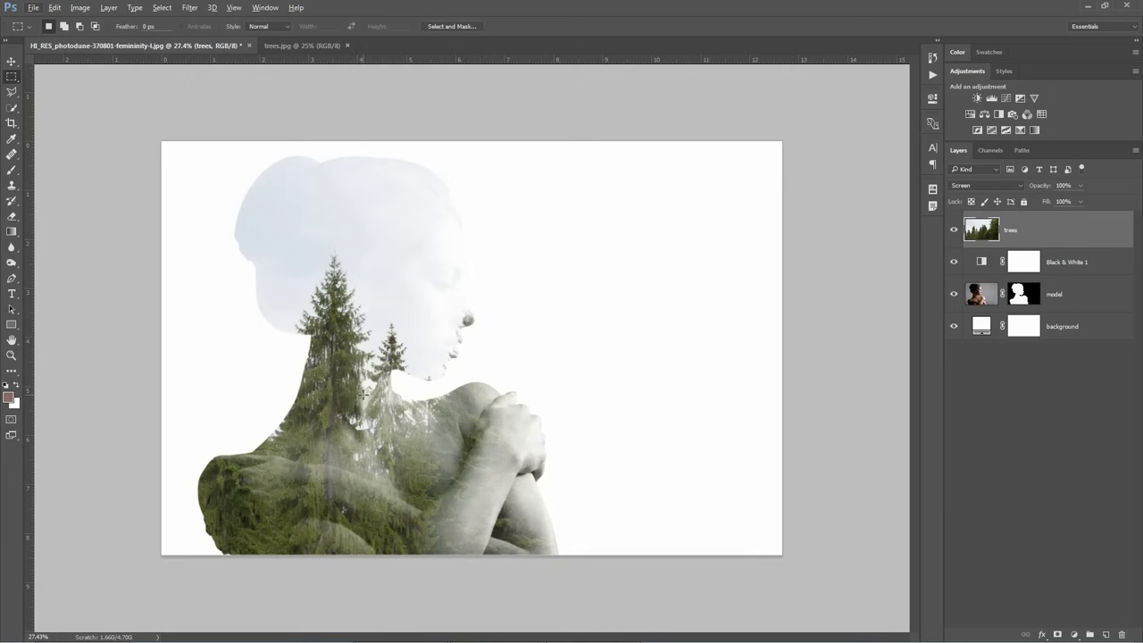
mouse_move(385, 413)
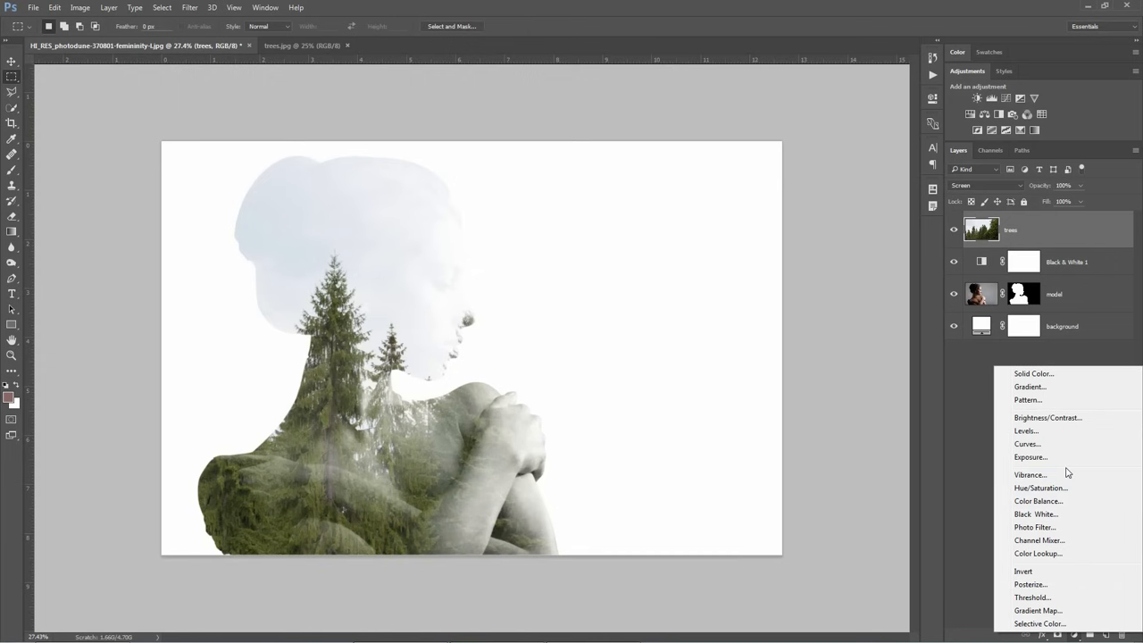
Select the Black & White 2 adjustment layer and bring up its layer options menu.
left_click(1035, 513)
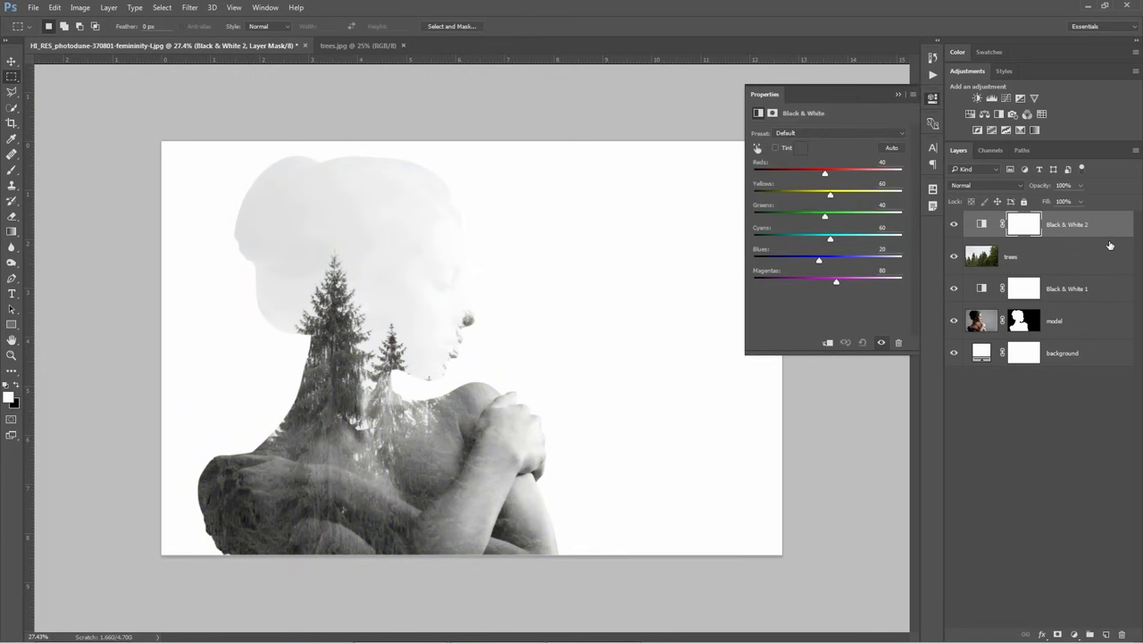
right_click(1067, 224)
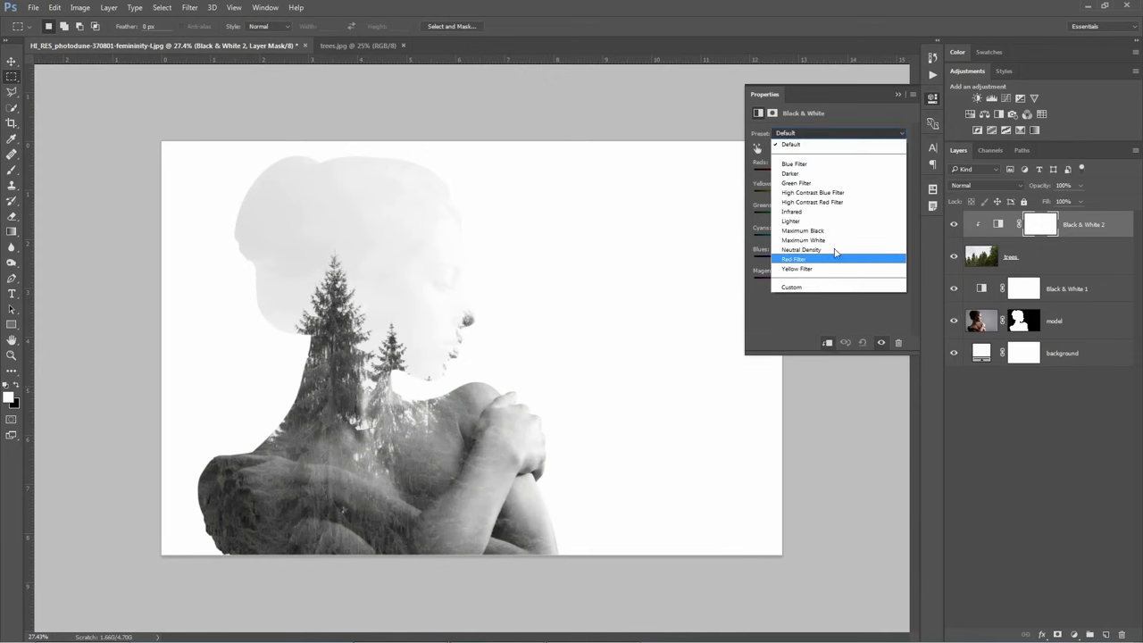
mouse_move(853, 202)
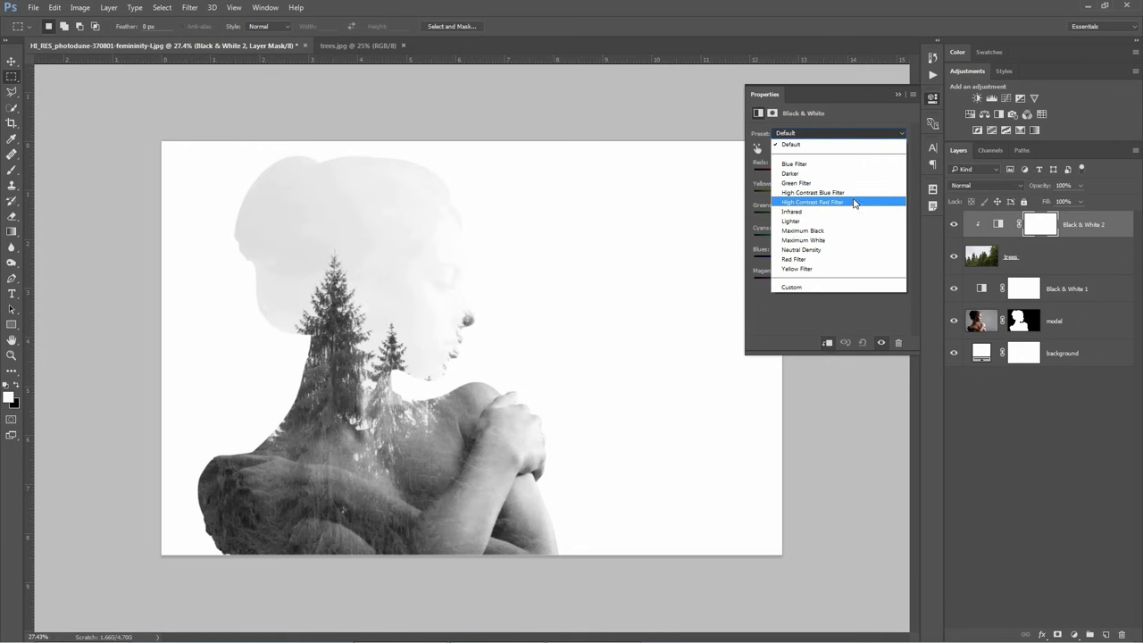
mouse_move(853, 192)
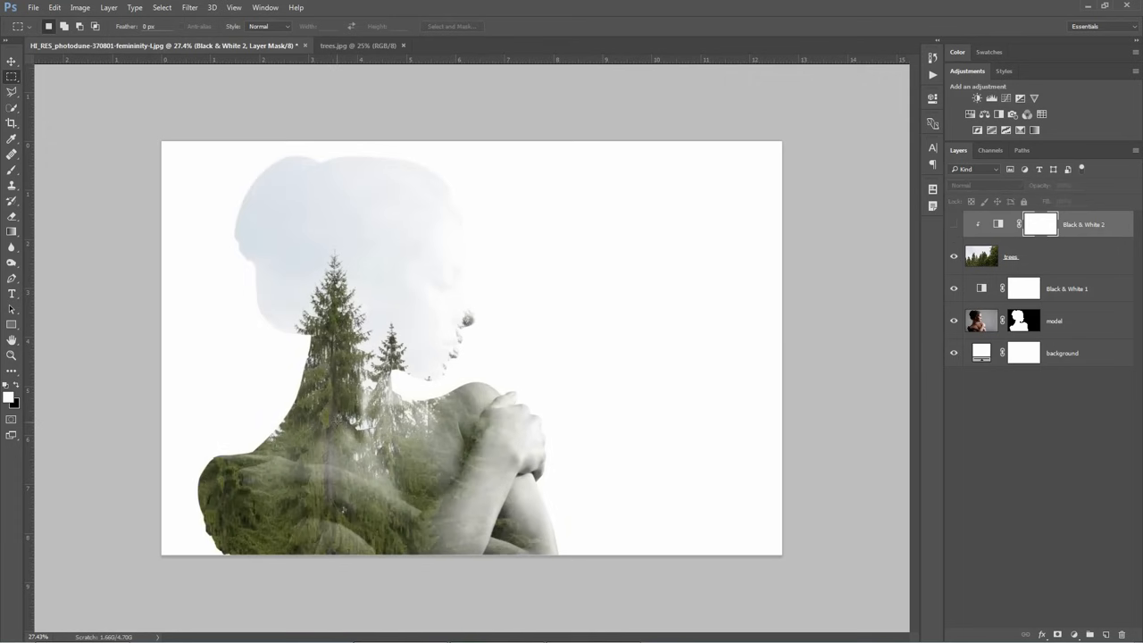
mouse_move(897, 208)
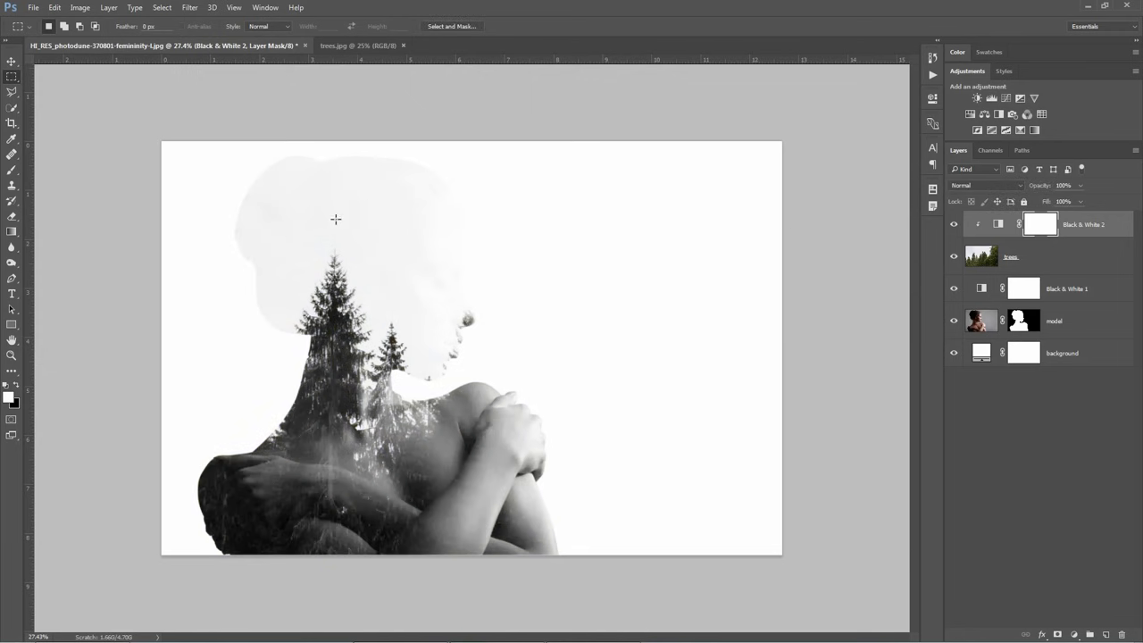
mouse_move(981, 258)
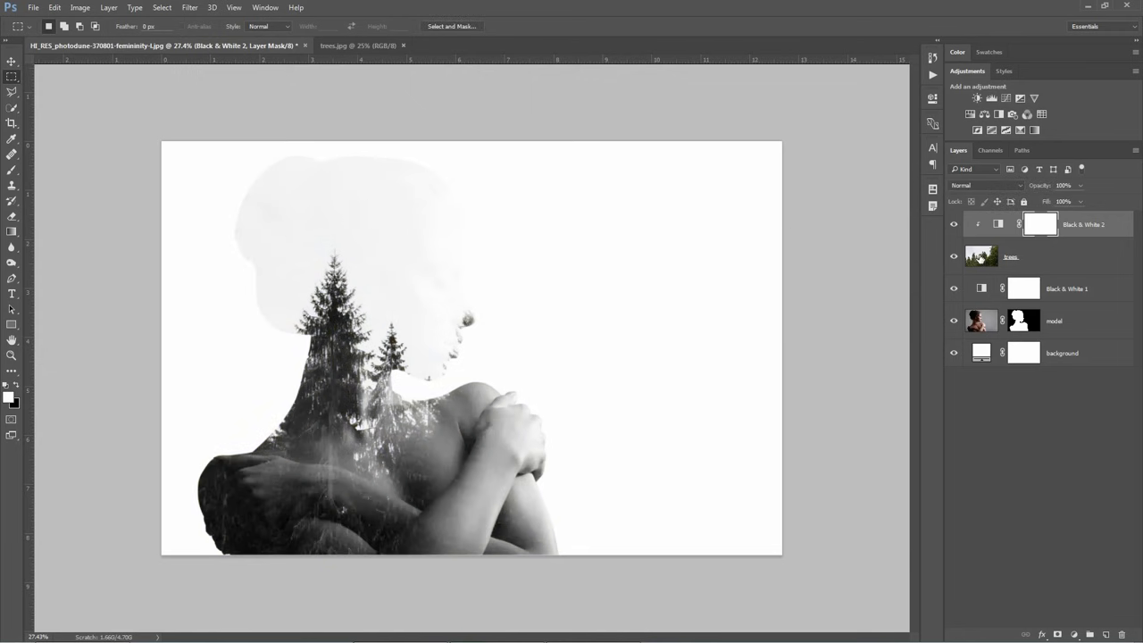
left_click(986, 185)
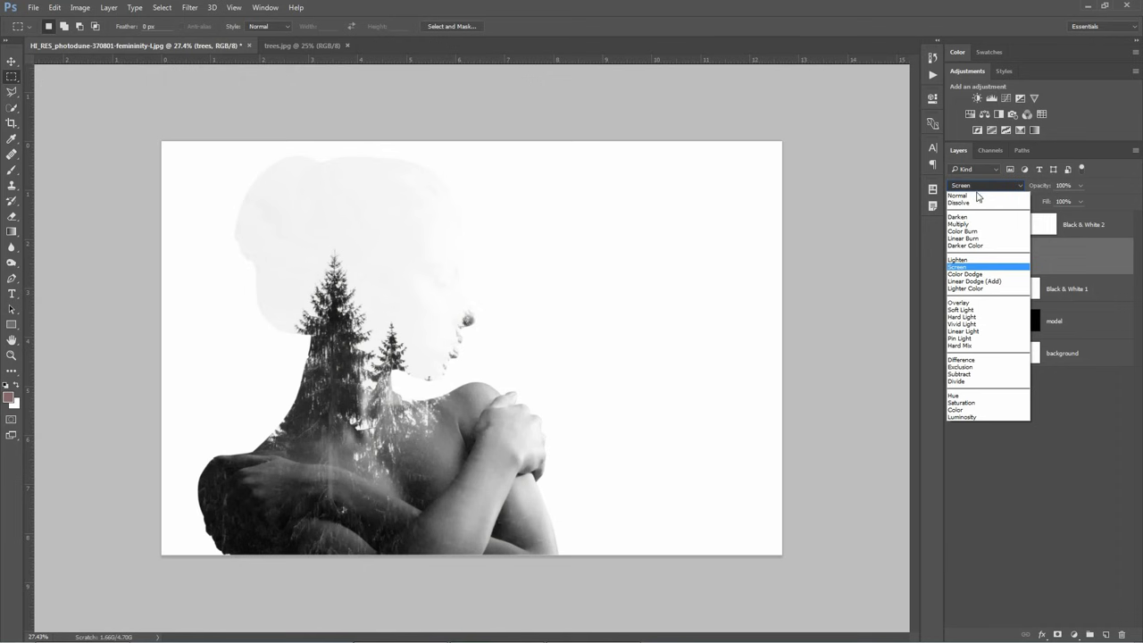
left_click(957, 195)
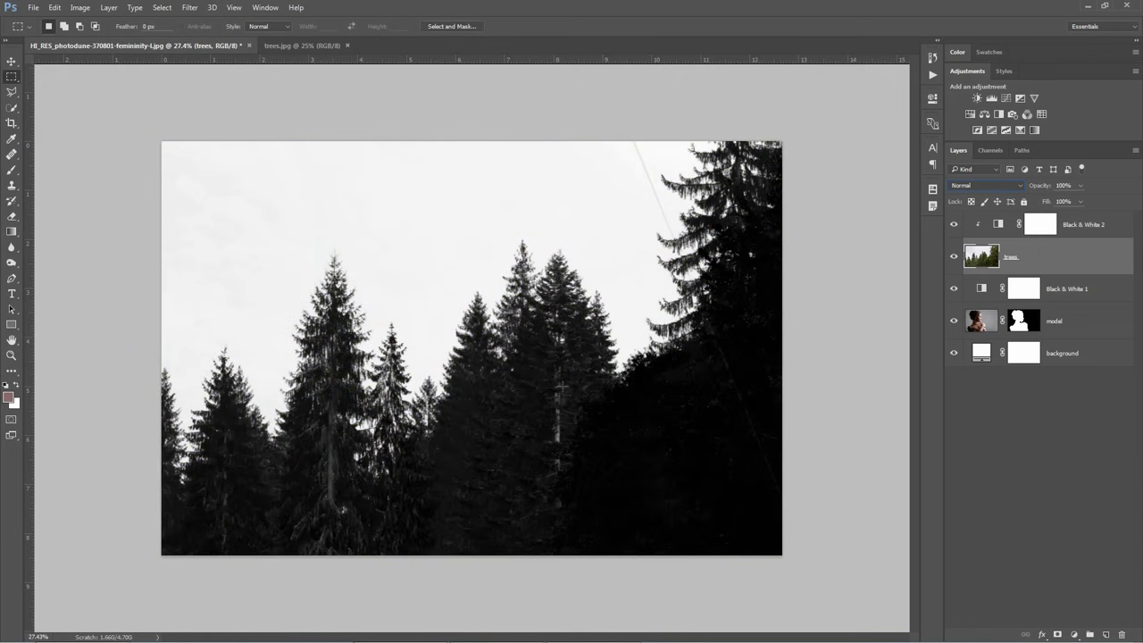
left_click(985, 185)
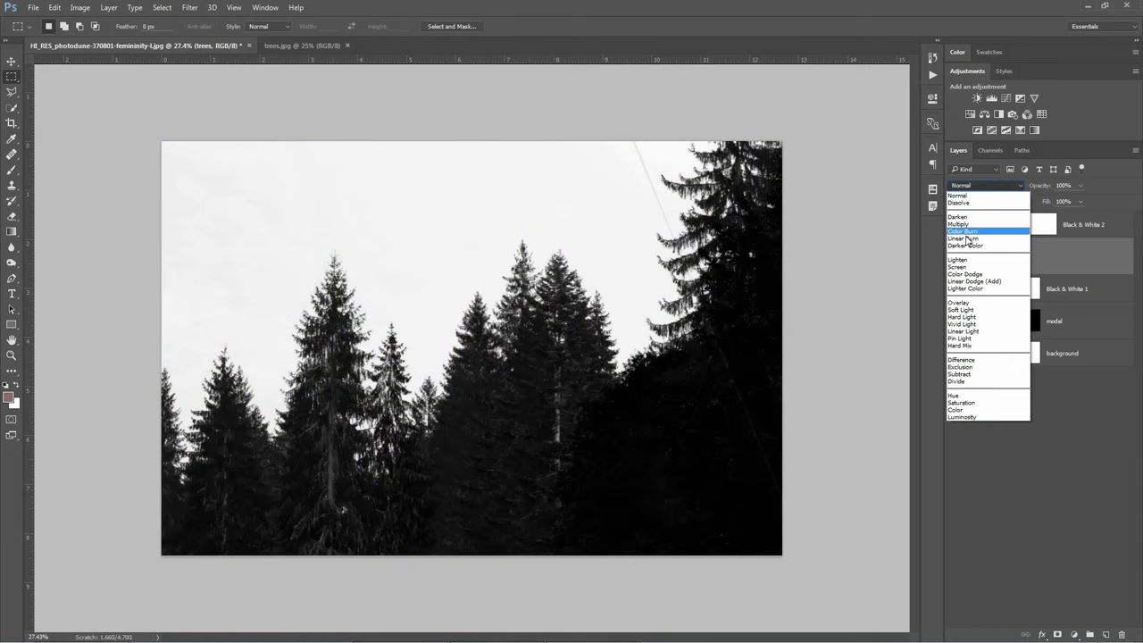
left_click(956, 267)
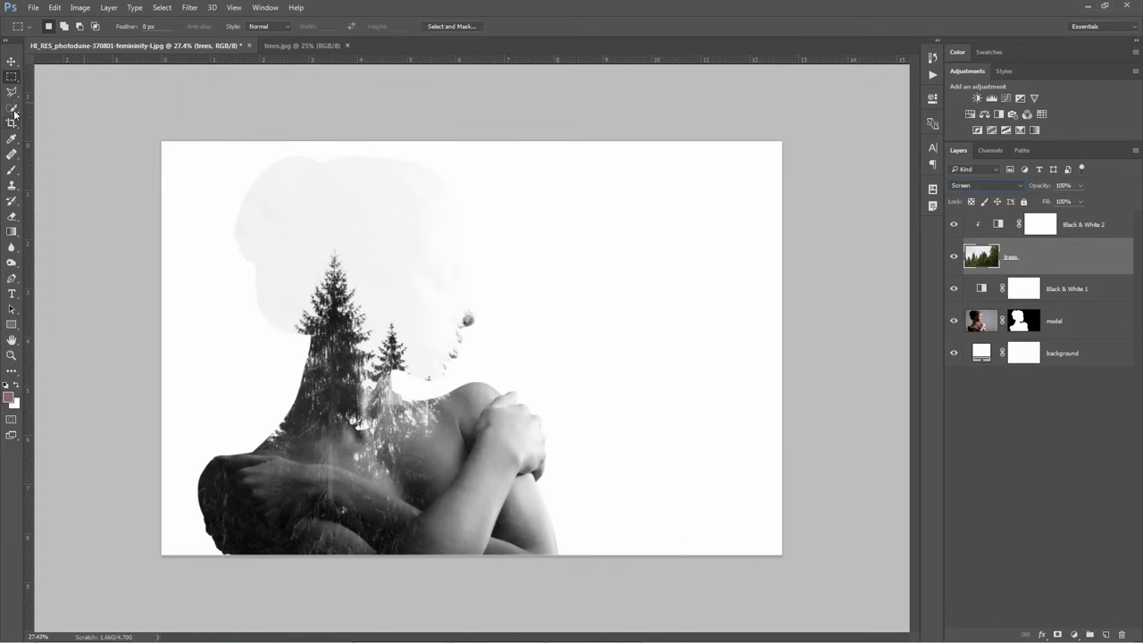
Drag the trees layer with the Move tool until the pines fill the model's head.
left_click(11, 61)
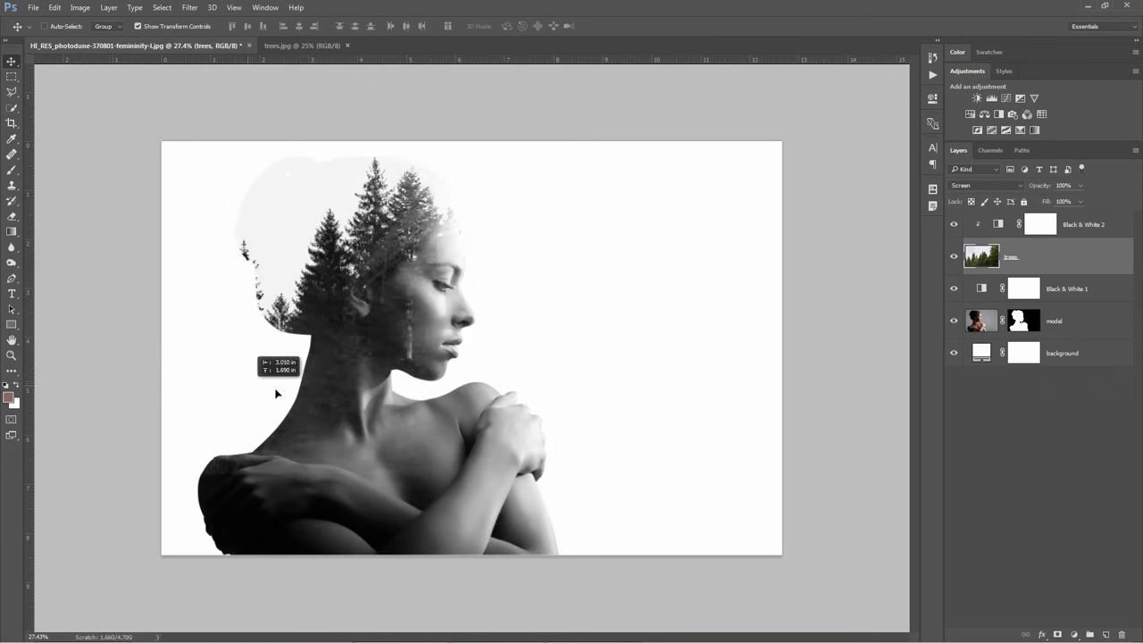
left_click_drag(277, 393, 373, 393)
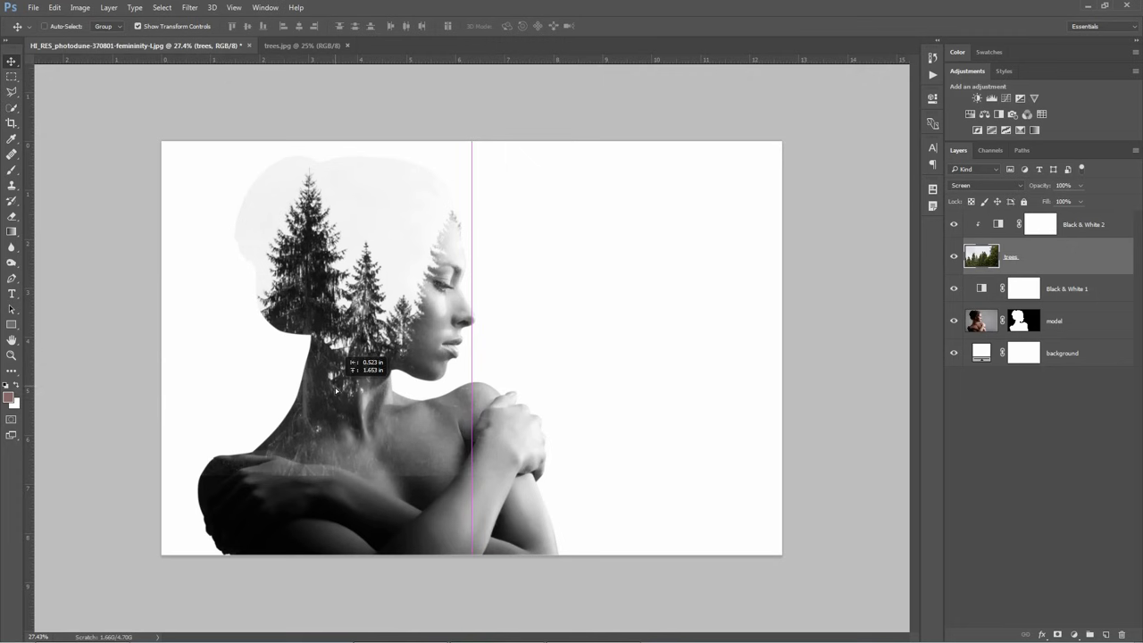
left_click_drag(337, 390, 337, 375)
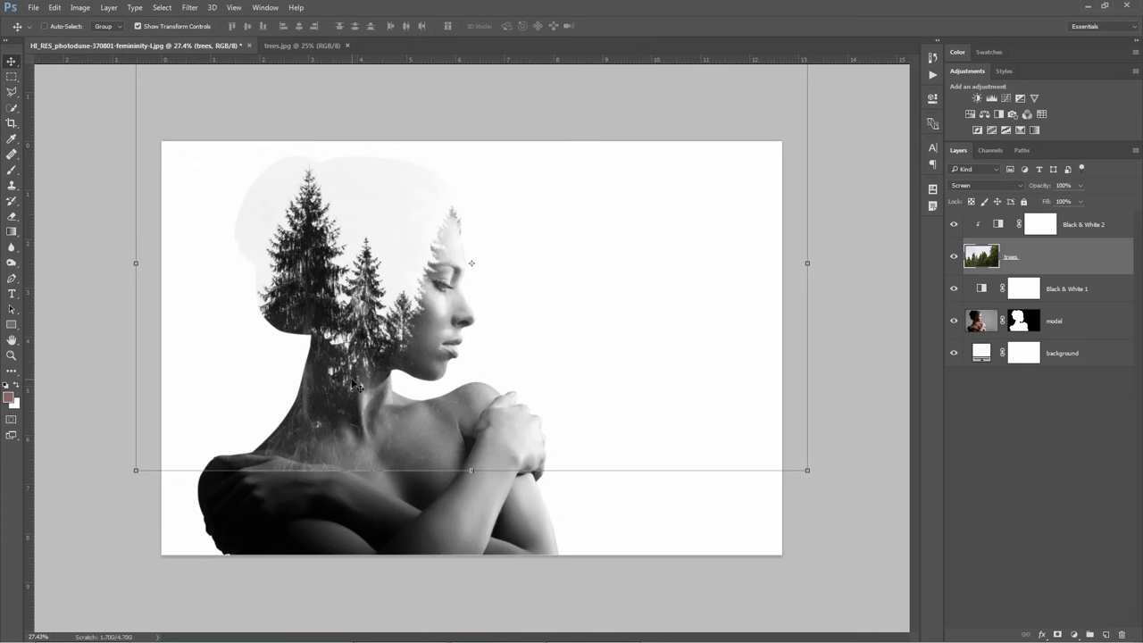
mouse_move(323, 414)
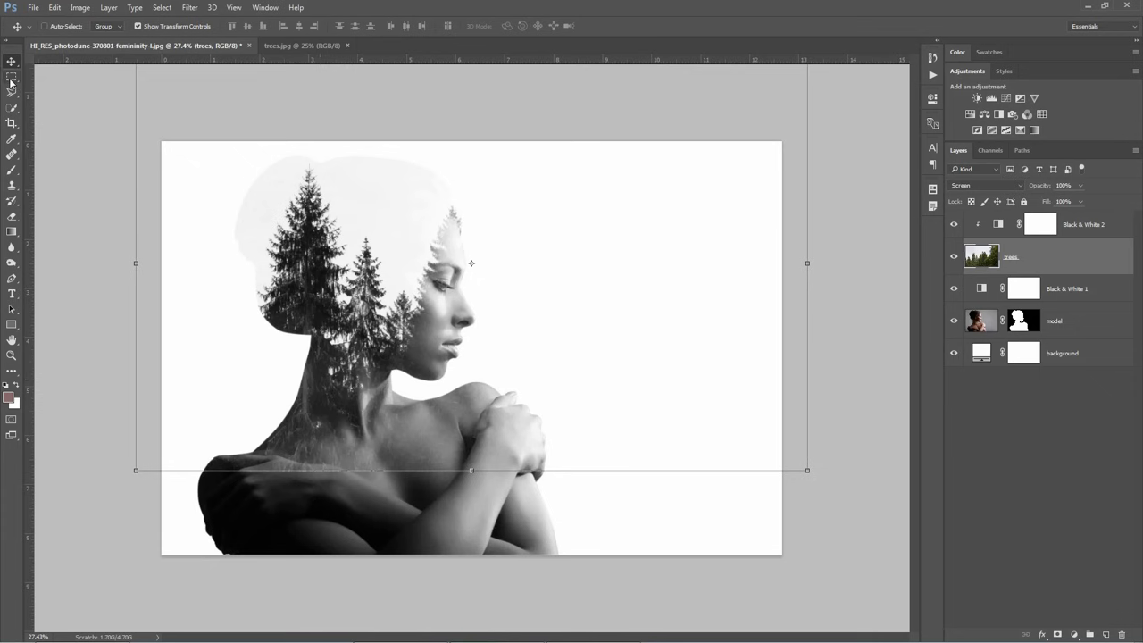
Switch to the Rectangular Marquee tool.
left_click(12, 75)
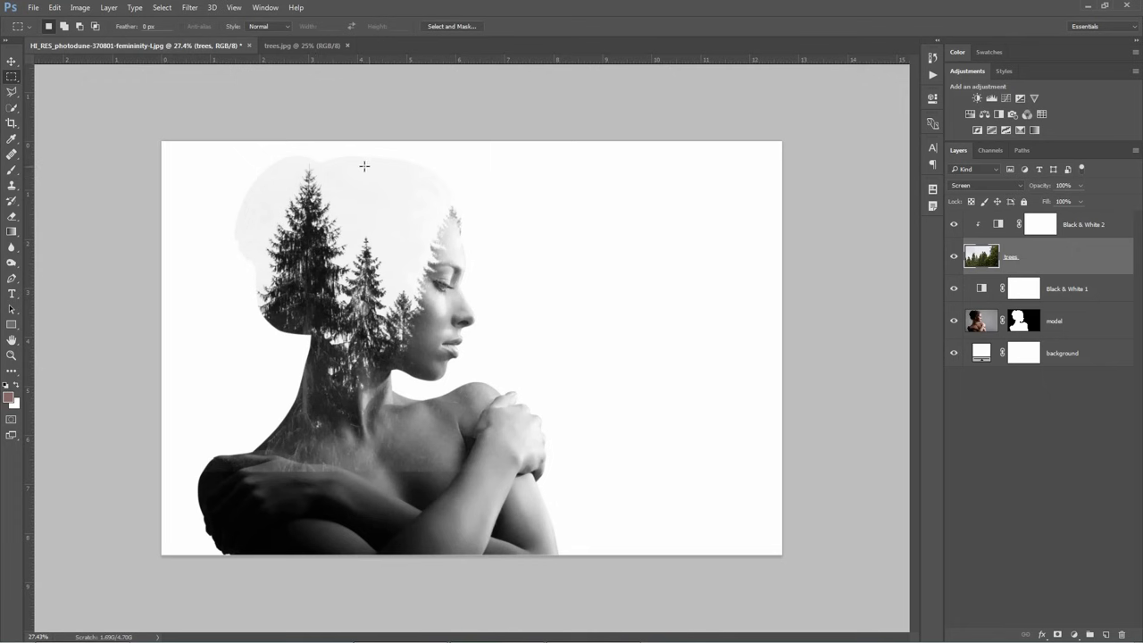
mouse_move(381, 199)
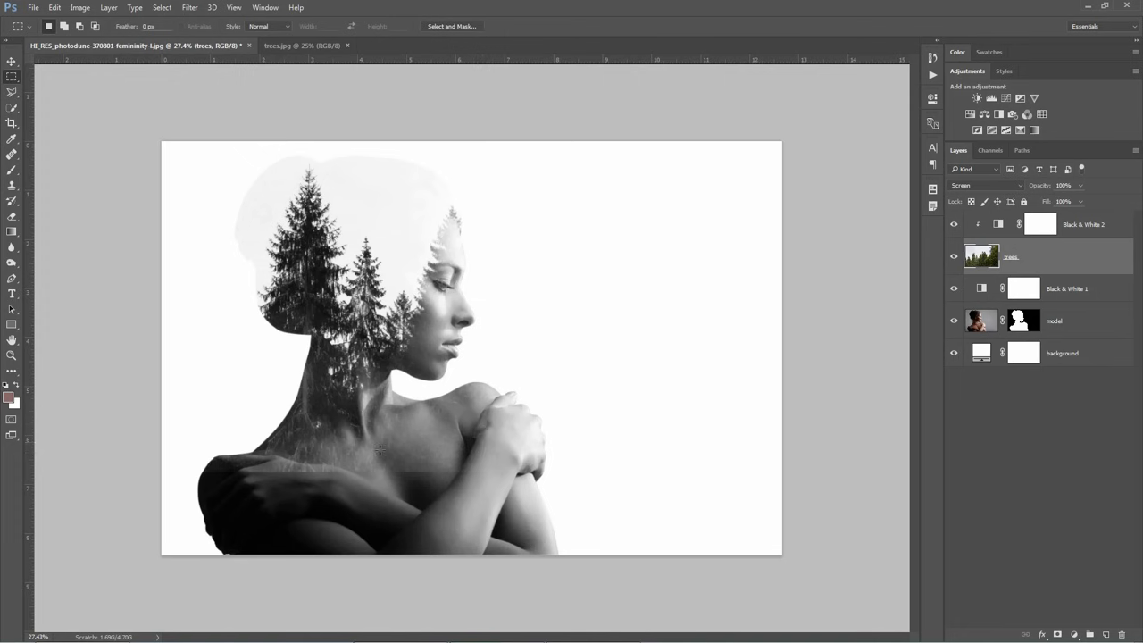
mouse_move(1085, 242)
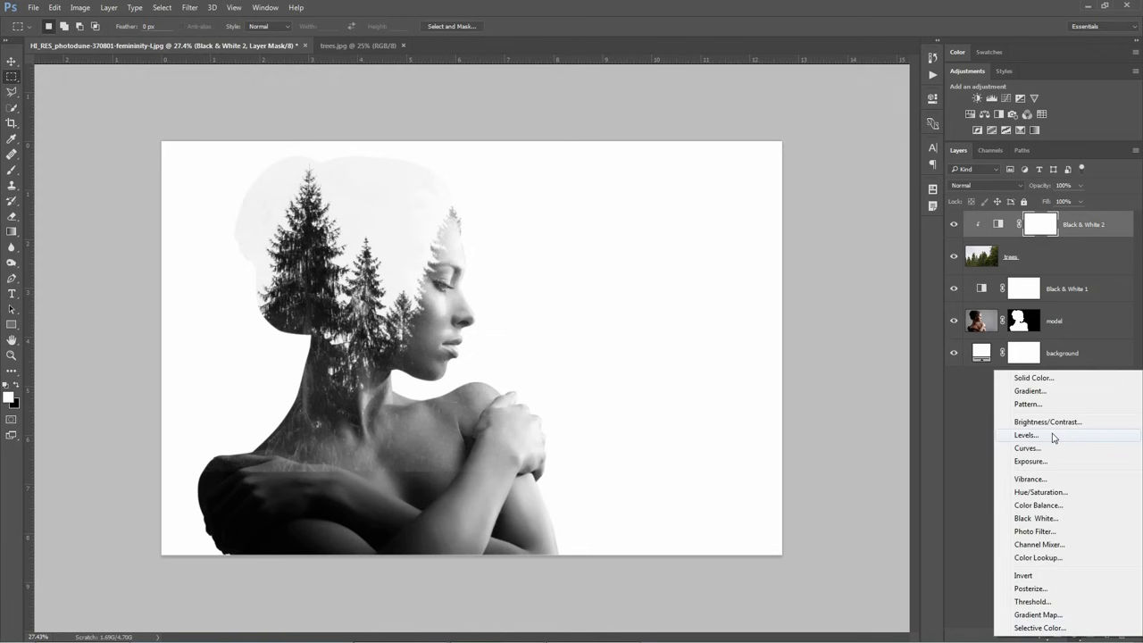
Add a Levels adjustment layer clipped to the layers below.
left_click(1026, 435)
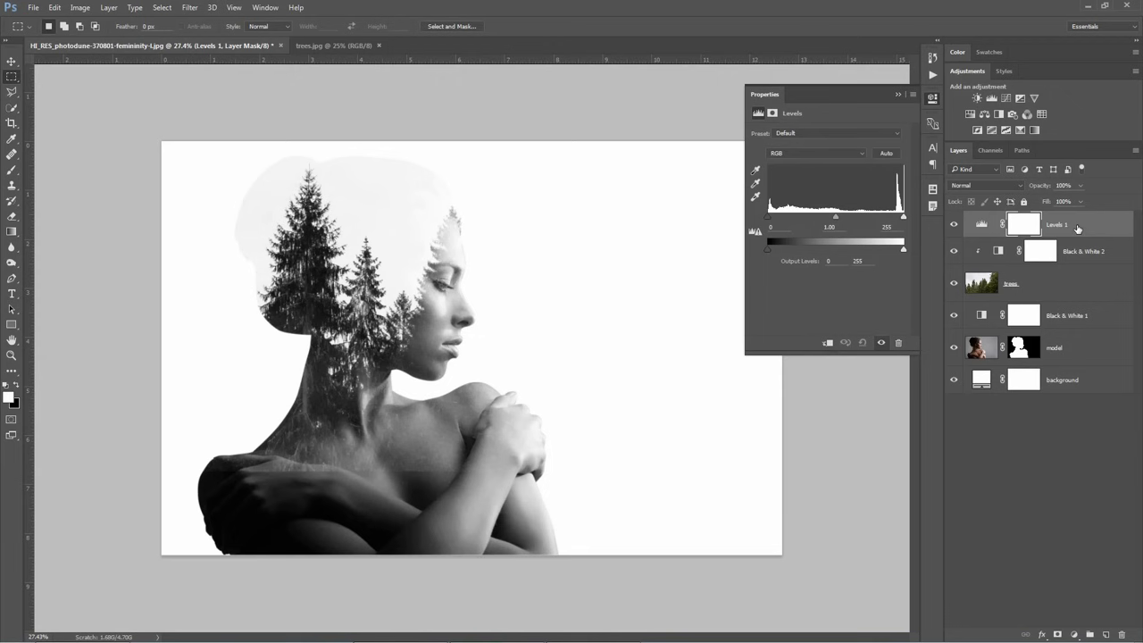
right_click(1056, 224)
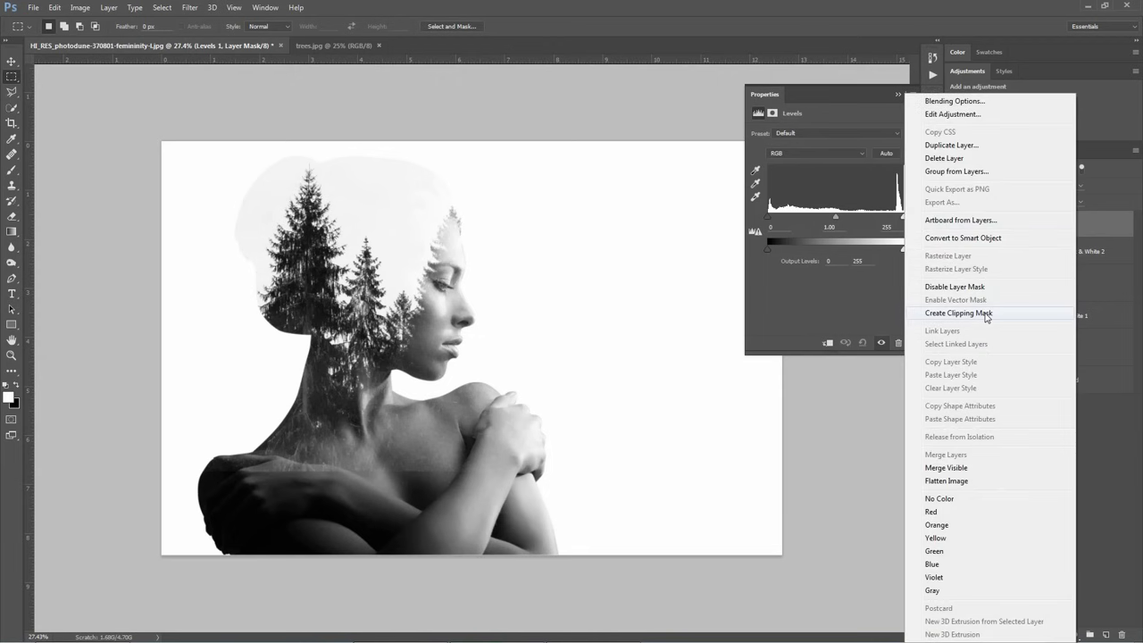
left_click(959, 312)
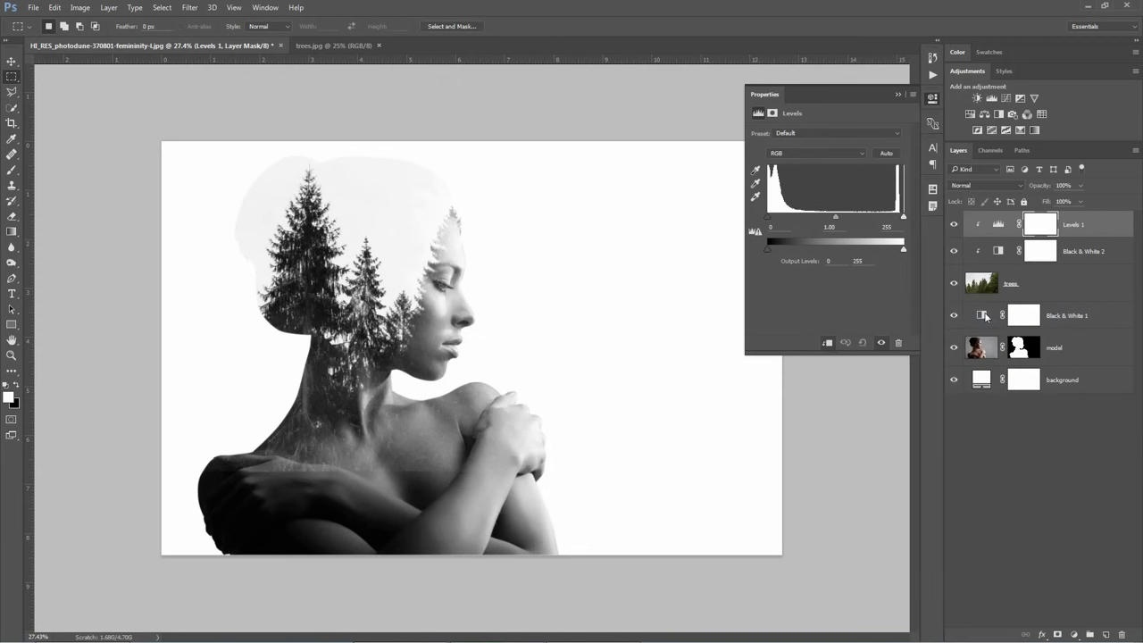
mouse_move(981, 314)
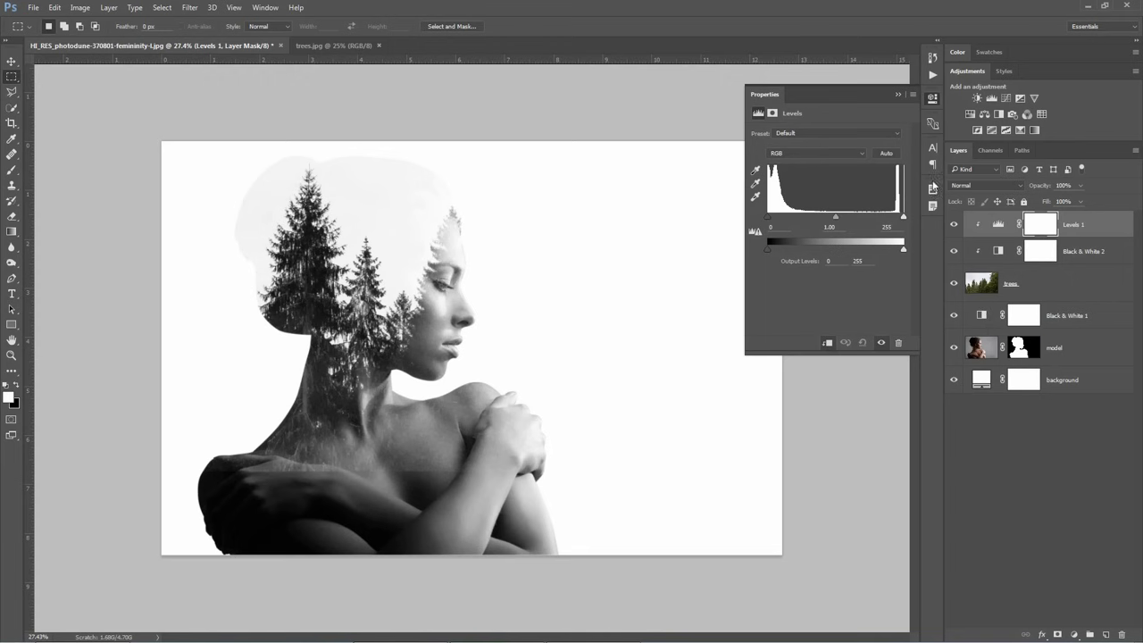
mouse_move(905, 221)
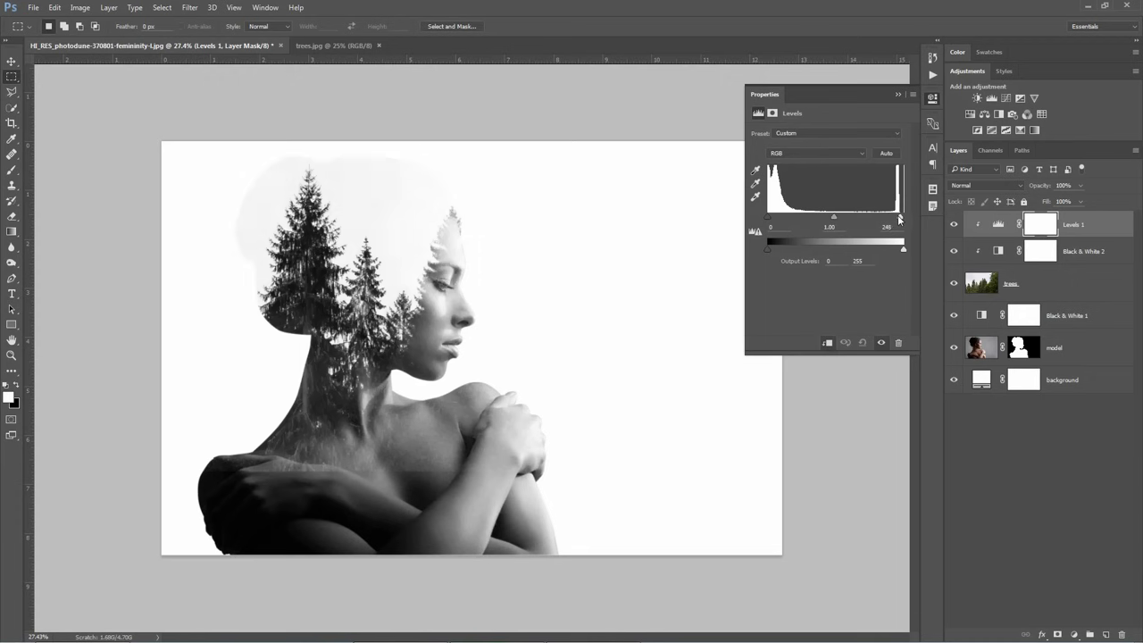
Drag the white input slider to about 237 and rename the layer 'head'.
left_click_drag(900, 217, 893, 217)
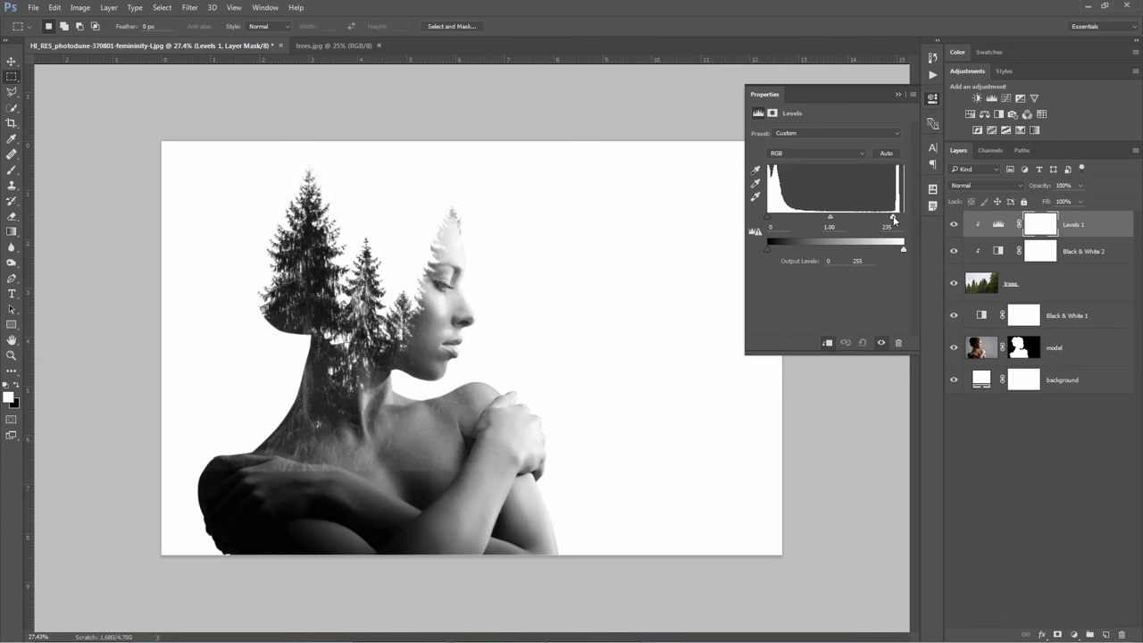
left_click_drag(893, 219, 851, 219)
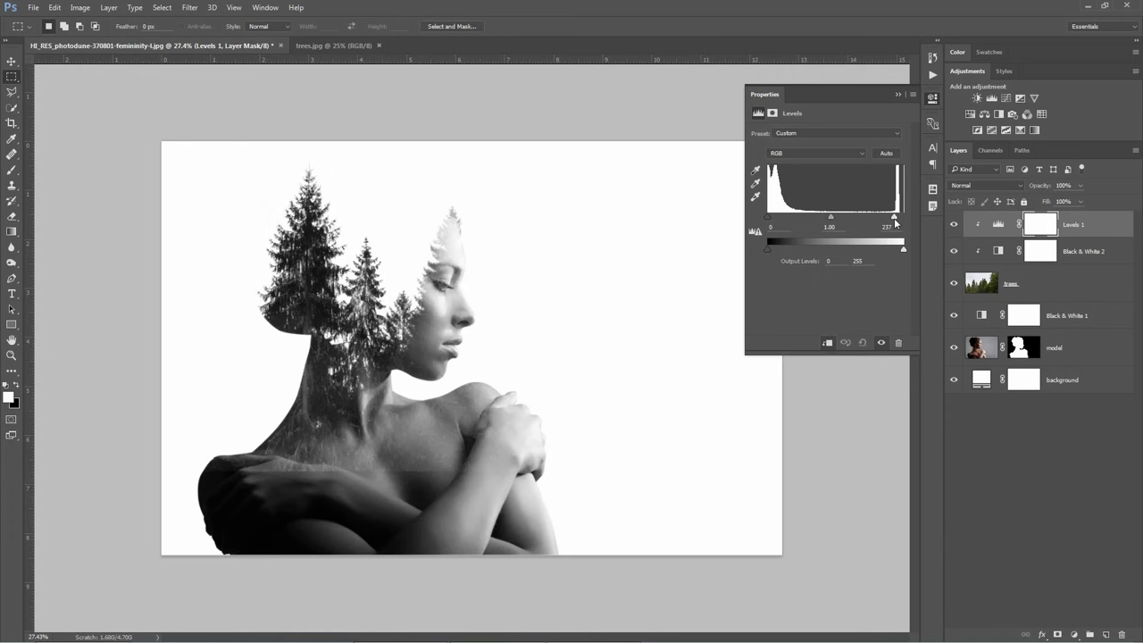
double_click(1072, 224)
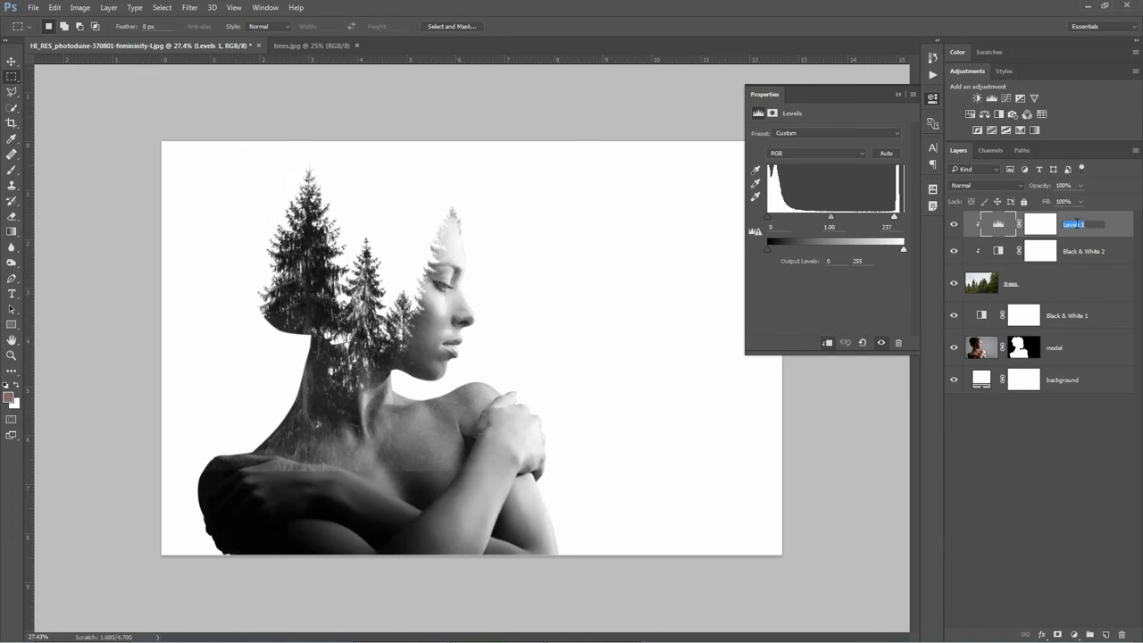
type("head")
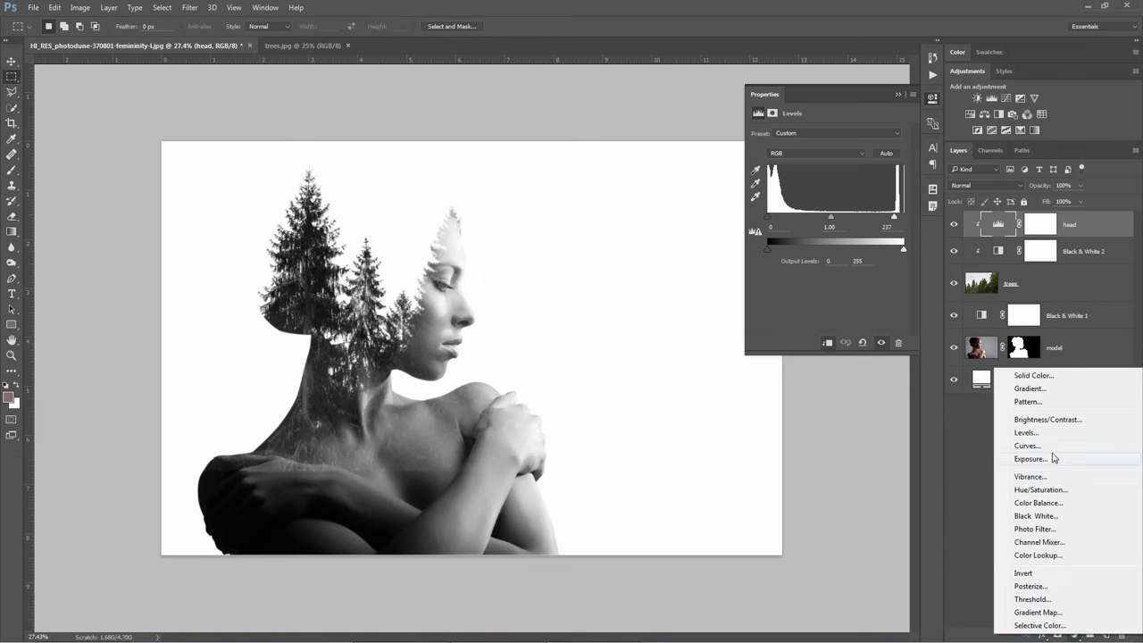
Add a second Levels layer and lower its midtone slider from 0.76 to 0.35.
left_click(1026, 433)
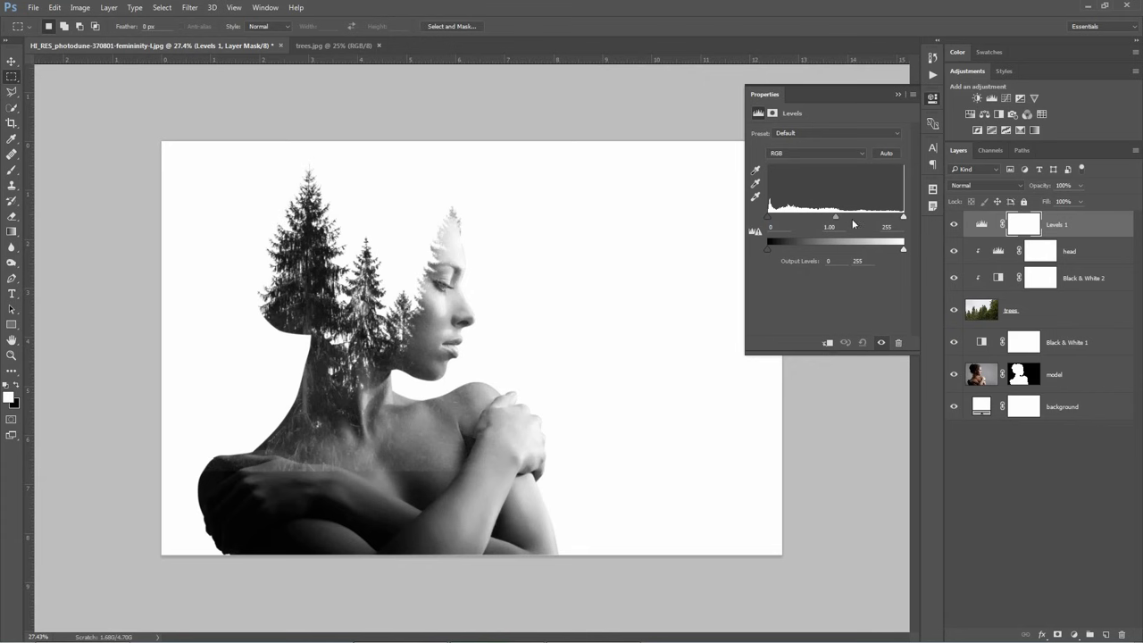
left_click_drag(835, 216, 852, 216)
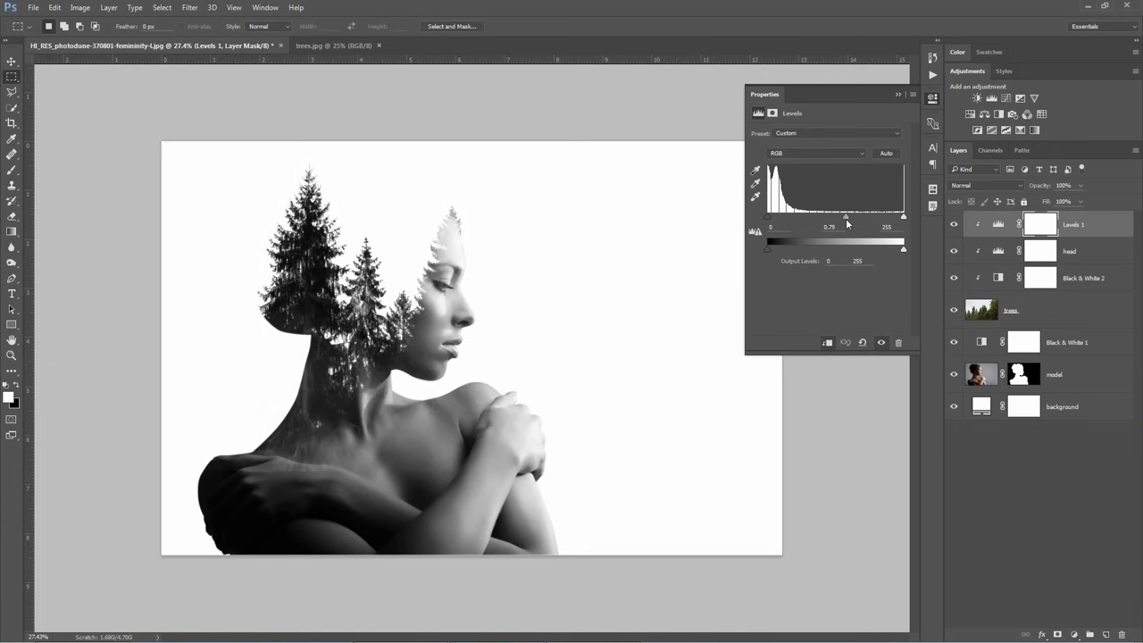
left_click_drag(847, 217, 845, 217)
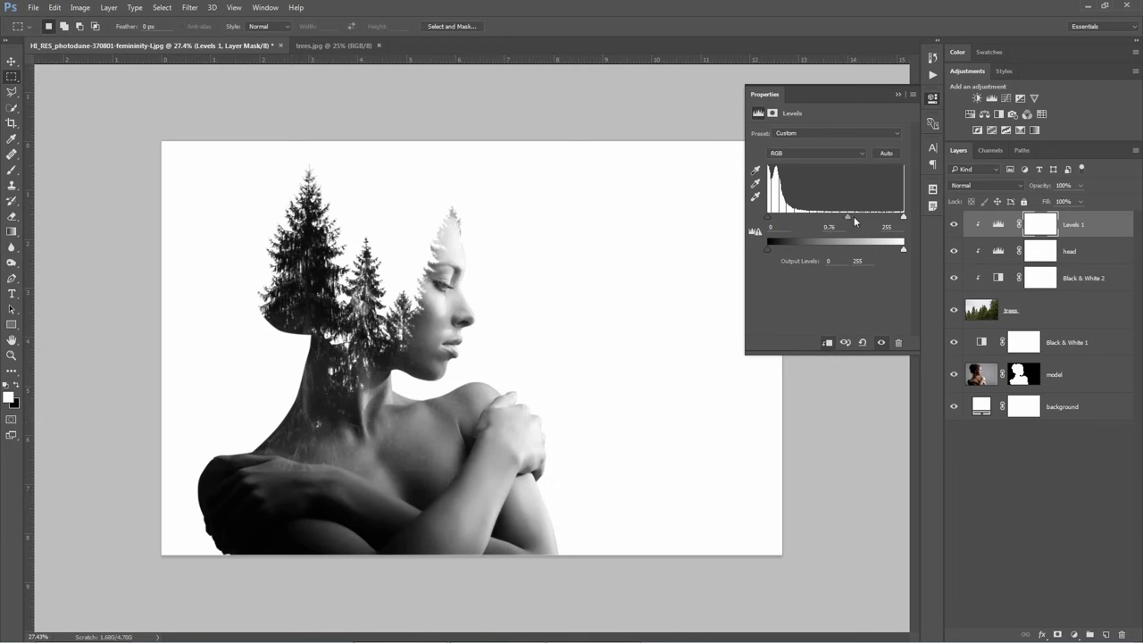
left_click_drag(846, 217, 873, 217)
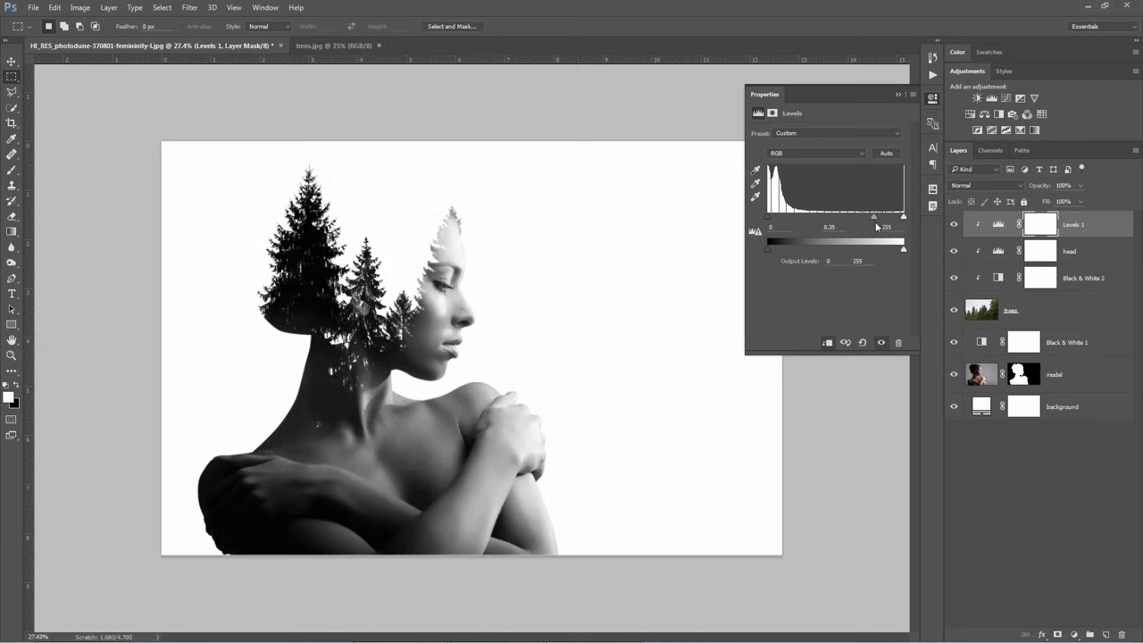
left_click(1040, 224)
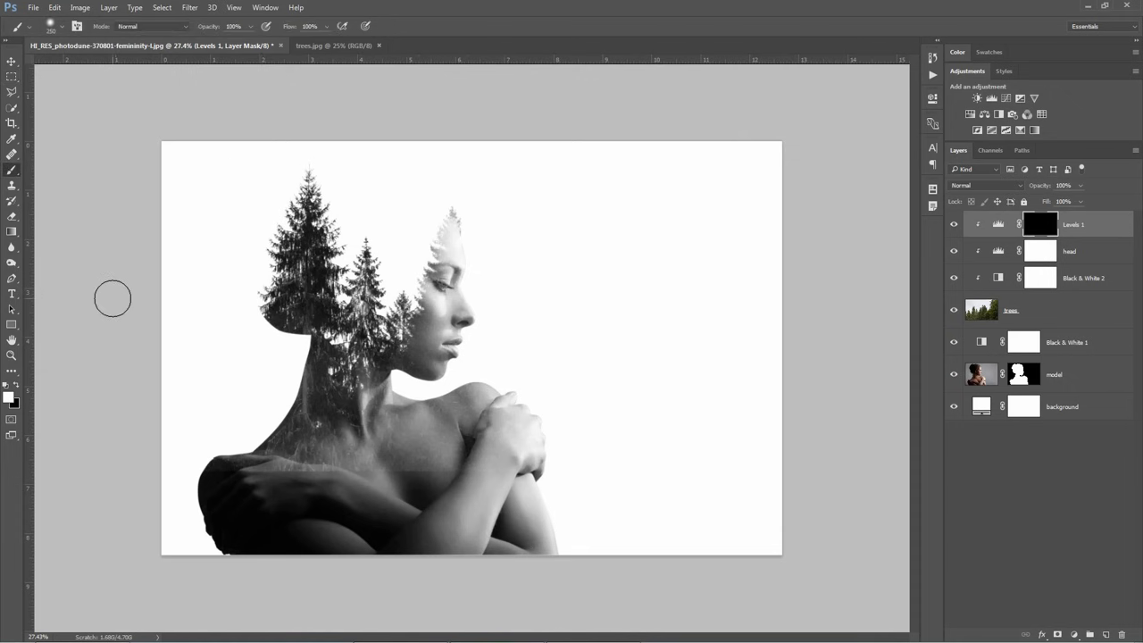
mouse_move(109, 322)
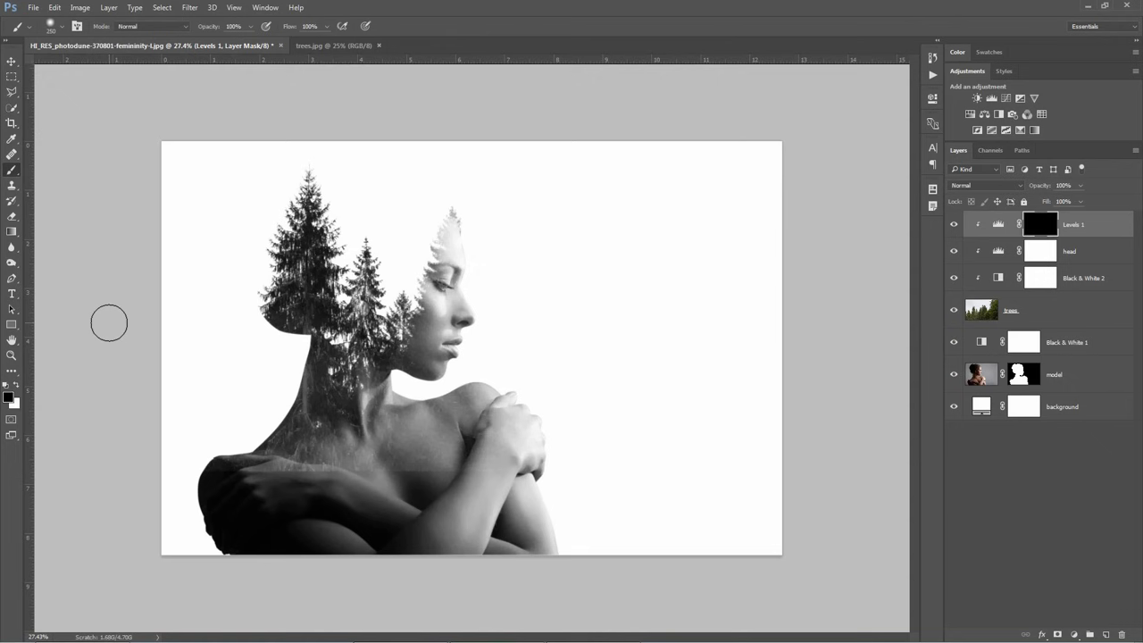
mouse_move(107, 336)
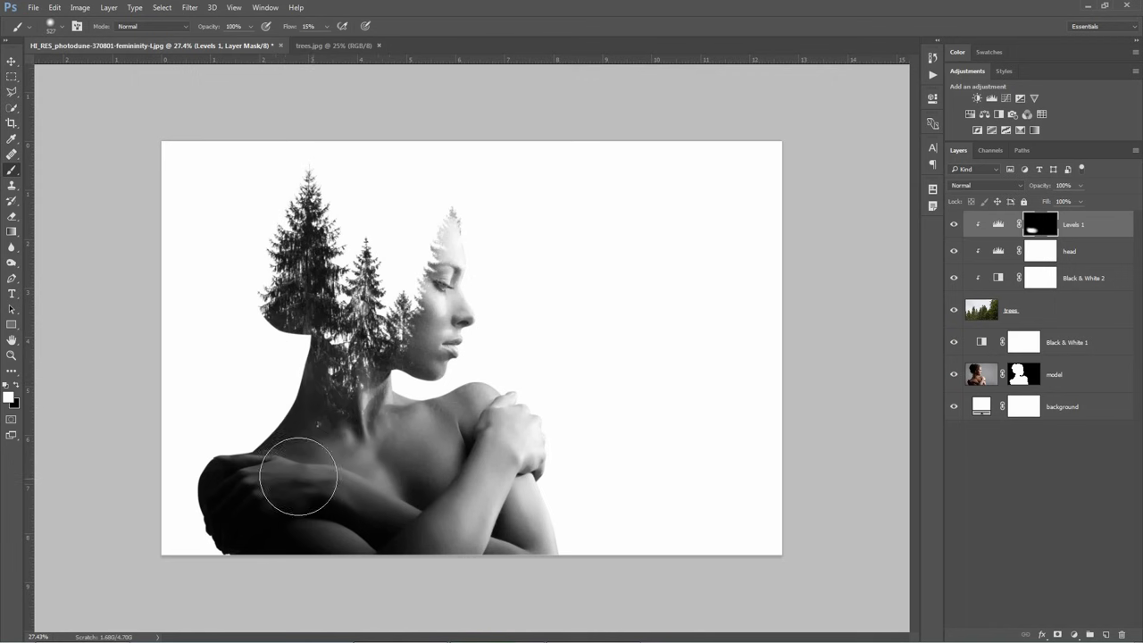
Paint the Levels mask white over the neck and shoulder, and rename the layer 'neck'.
left_click_drag(300, 473, 344, 437)
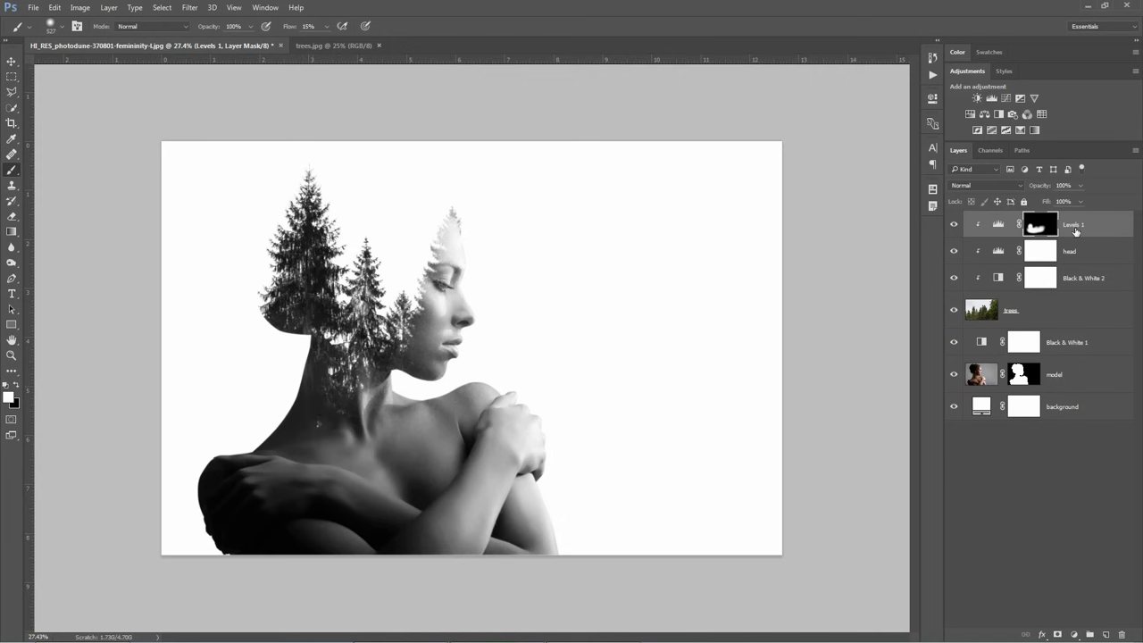
double_click(1073, 225)
type("neck")
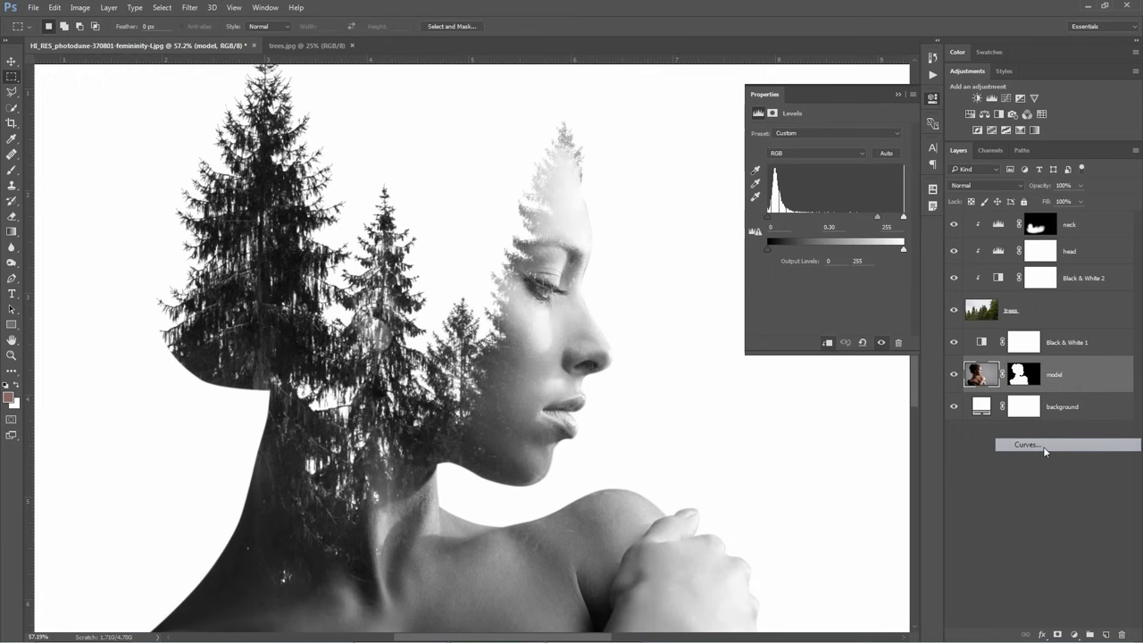
Add a Curves layer above the model with its midpoint pulled down to darken.
left_click(1026, 445)
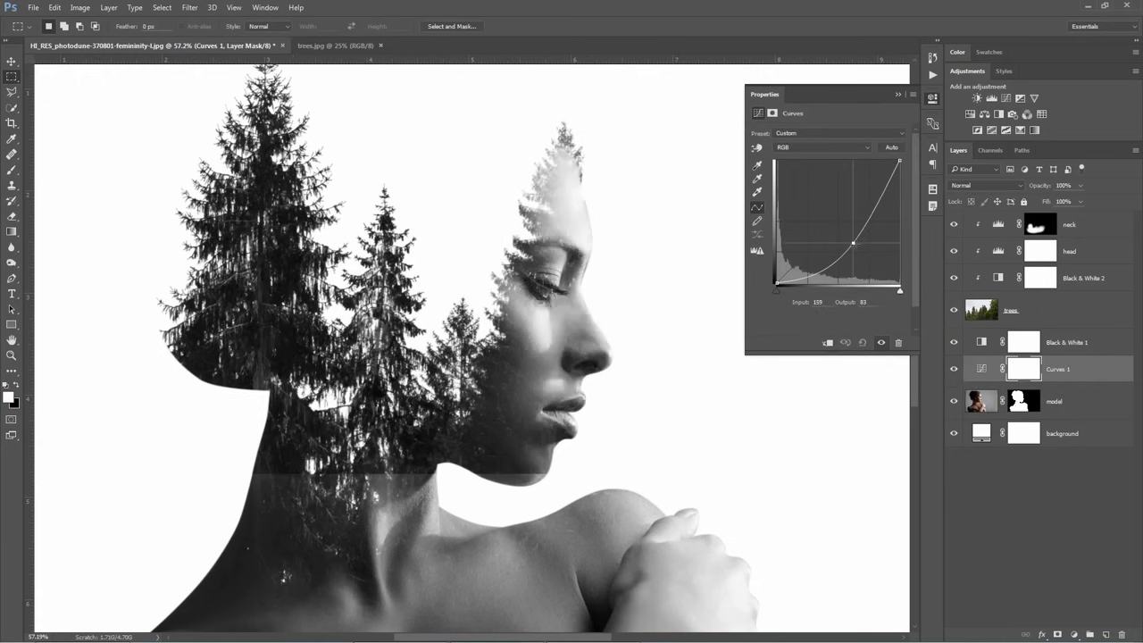
left_click_drag(853, 243, 866, 252)
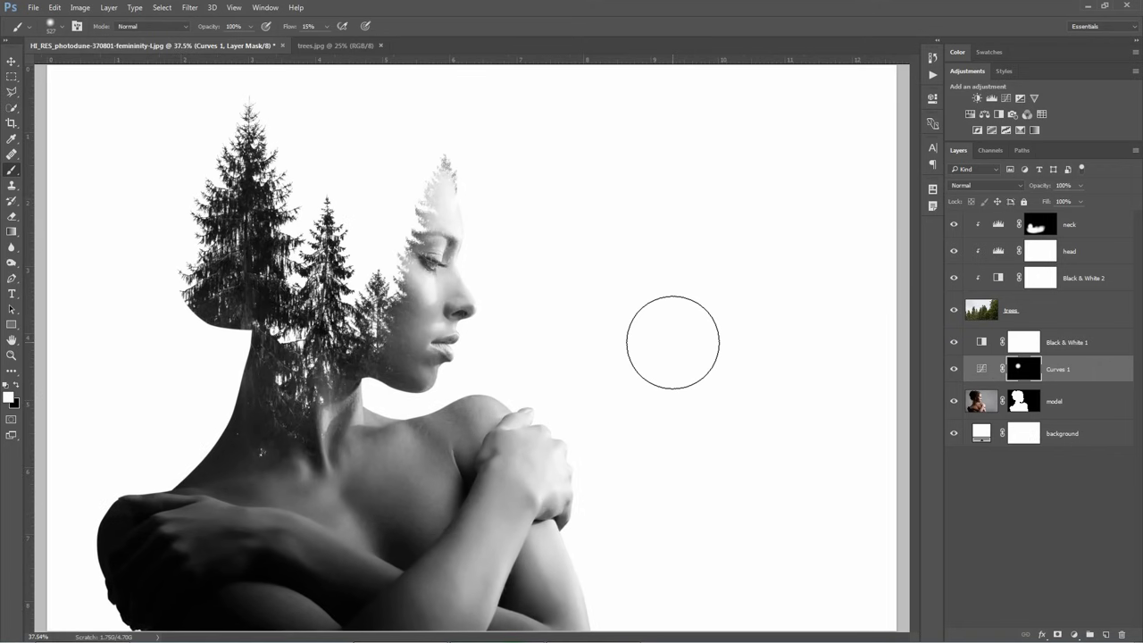
mouse_move(658, 284)
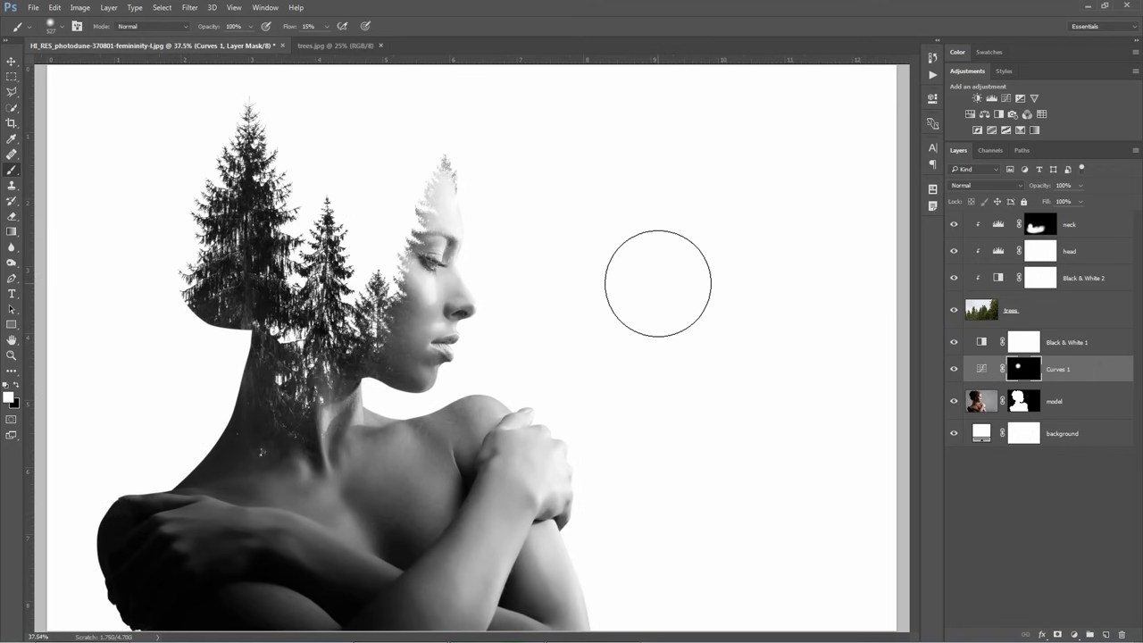
mouse_move(685, 462)
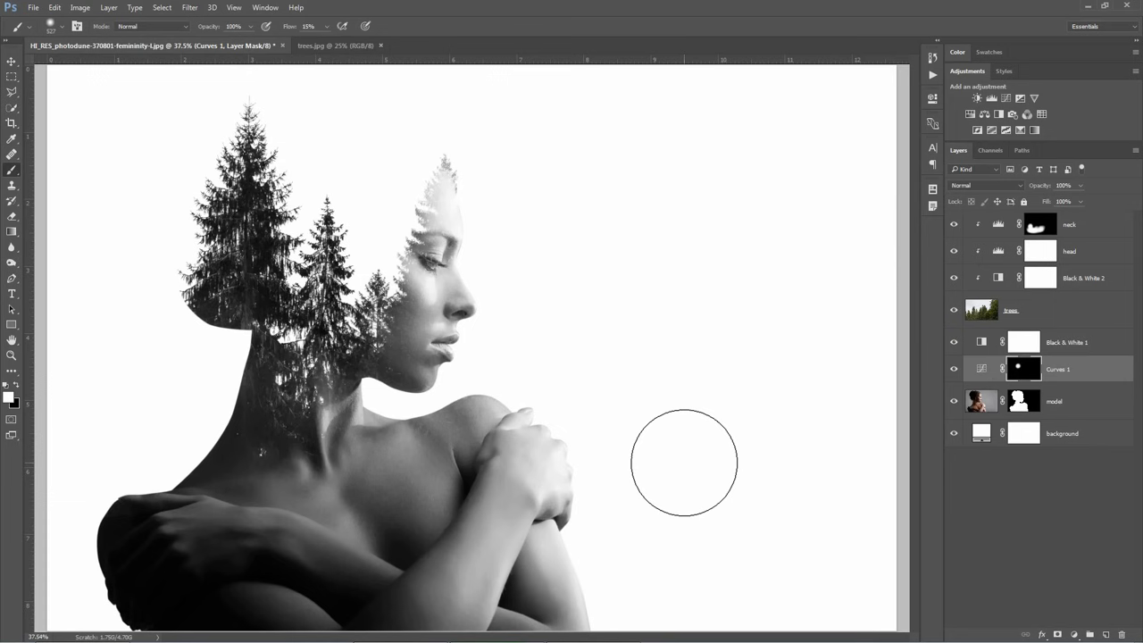
mouse_move(676, 460)
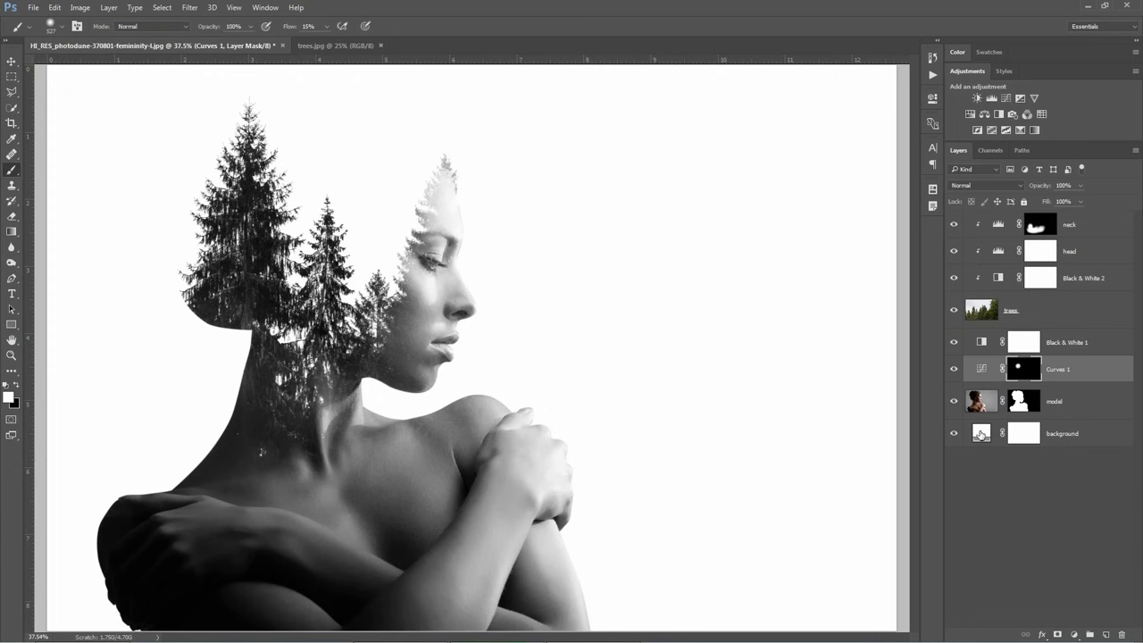
Change the background fill colour to light grey #efeeee.
double_click(980, 433)
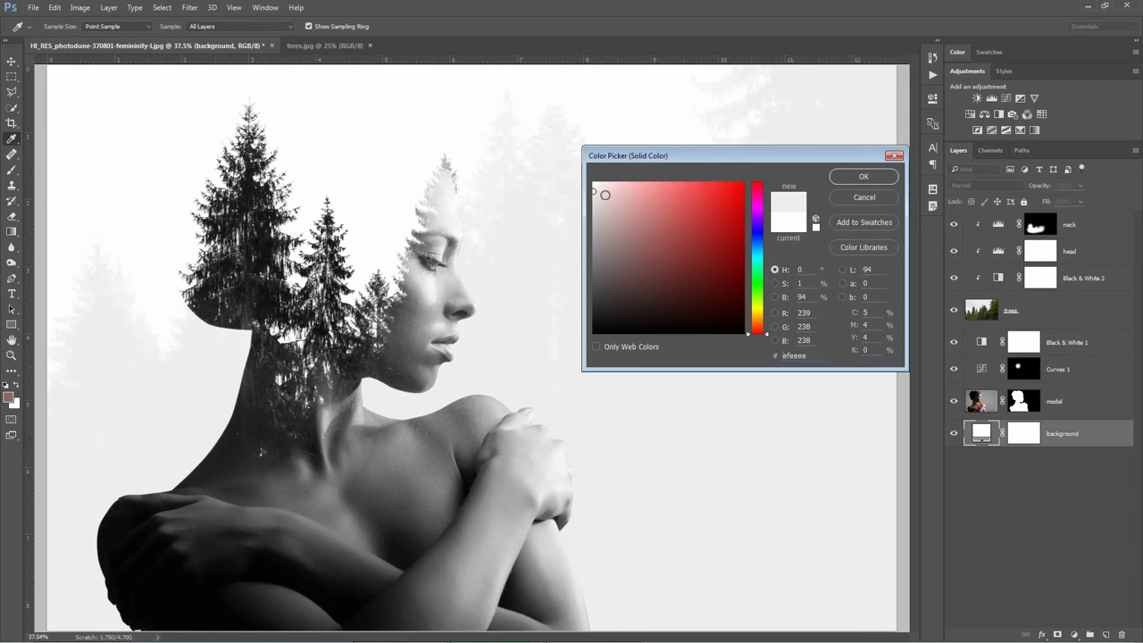
left_click(863, 176)
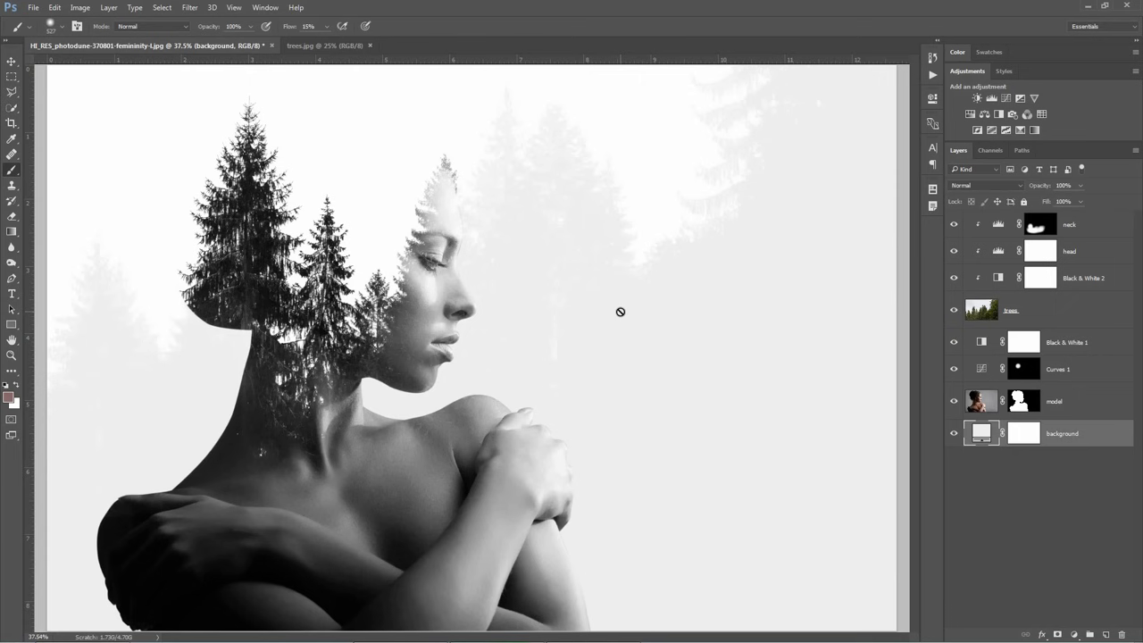
mouse_move(563, 300)
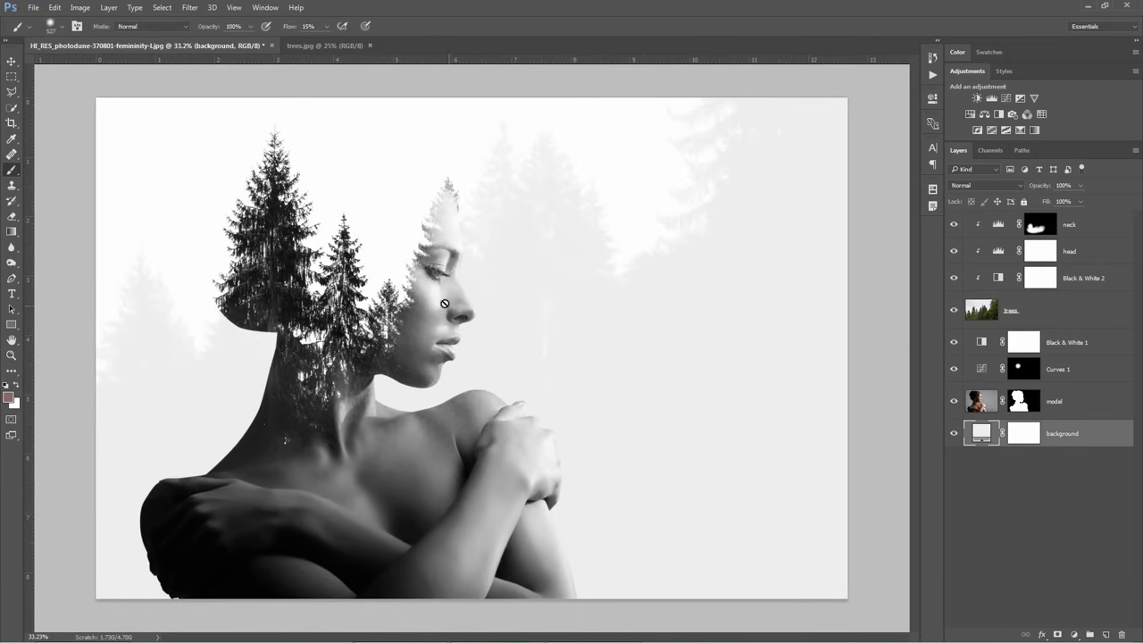
mouse_move(920, 443)
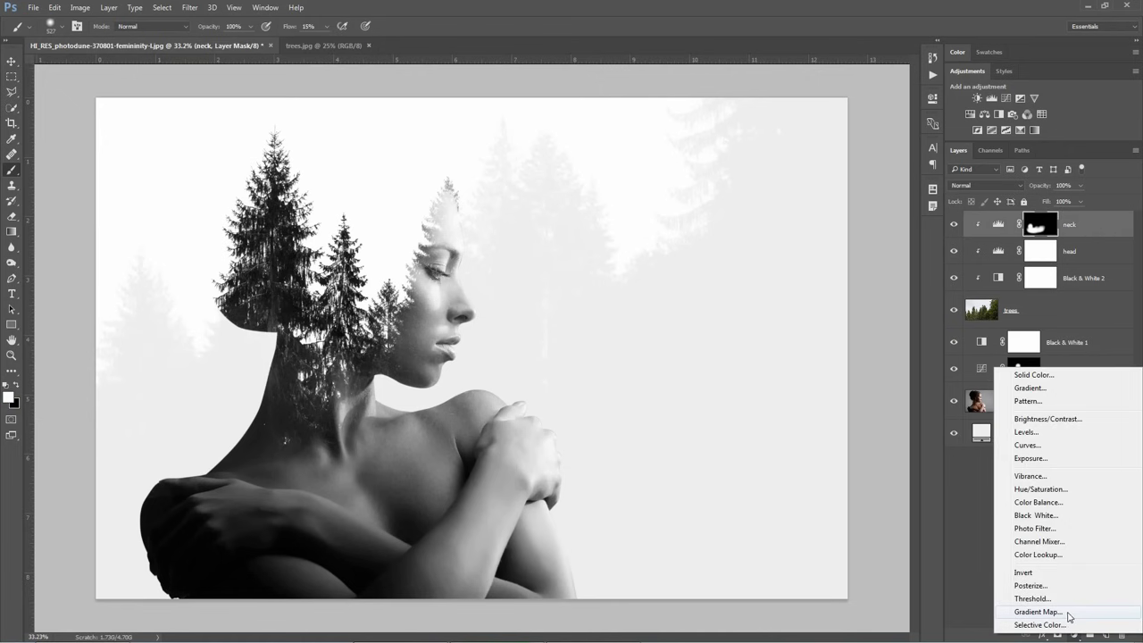
Add a Gradient Map layer on top named 'color grading'.
left_click(1037, 611)
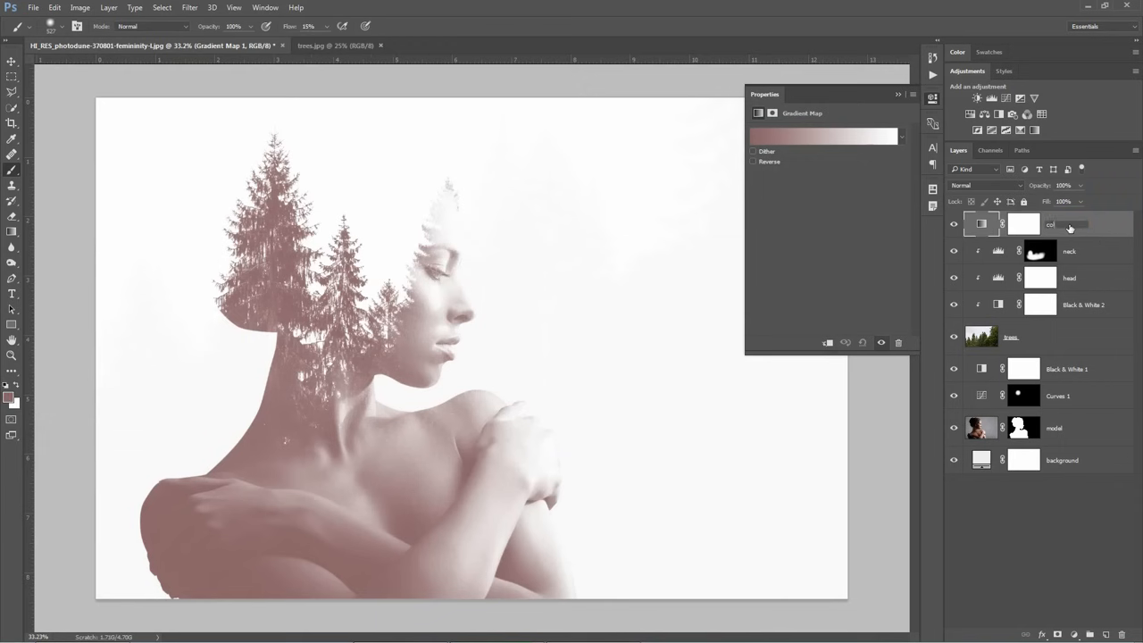
type("color grading")
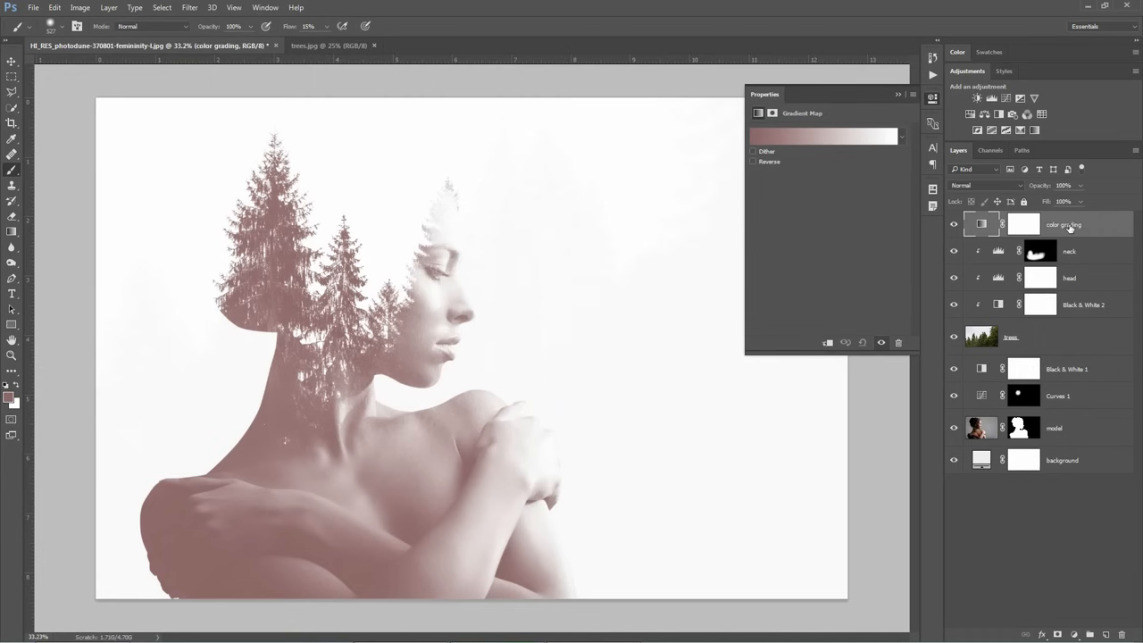
left_click(821, 136)
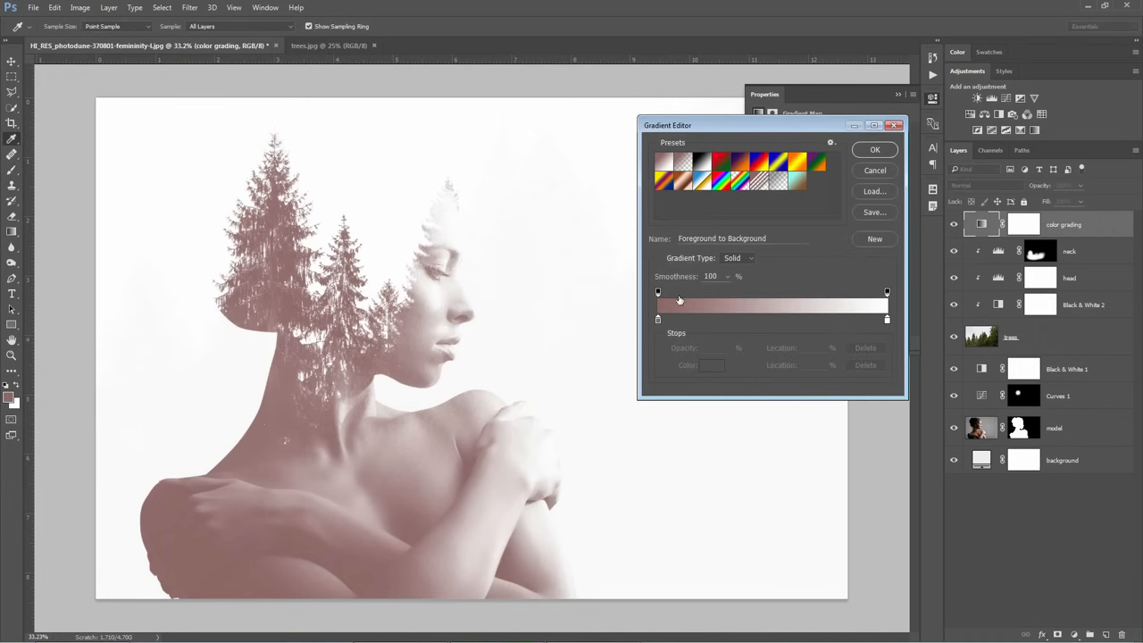
Set the gradient stops to brown #84562e on the left and pale cyan #9bf7eb on the right.
left_click(658, 319)
type("8456")
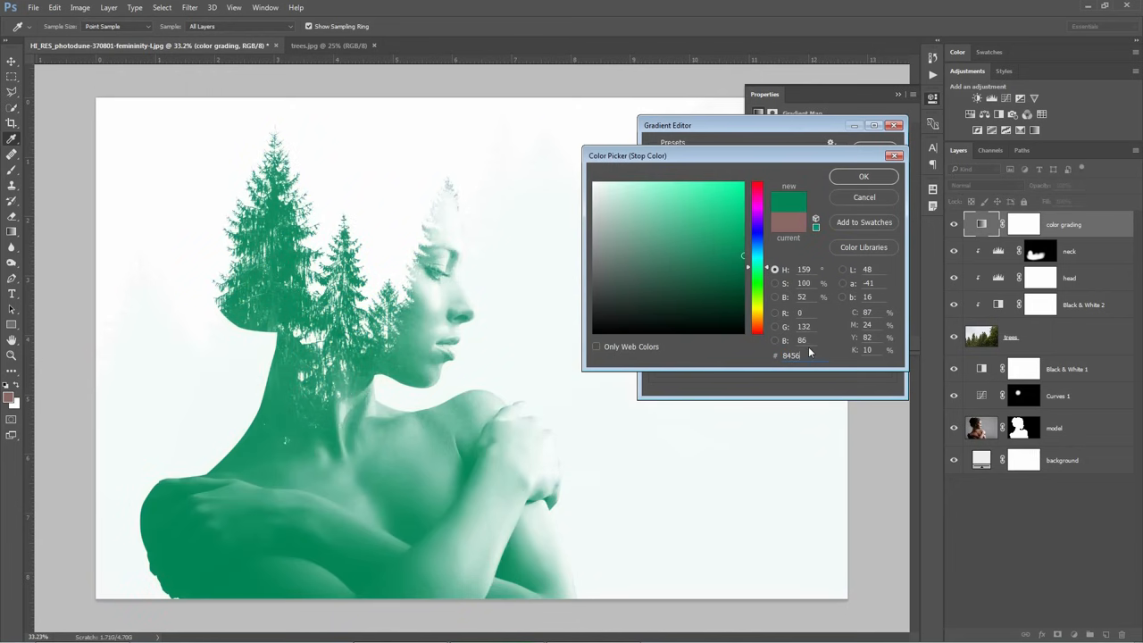
left_click(691, 256)
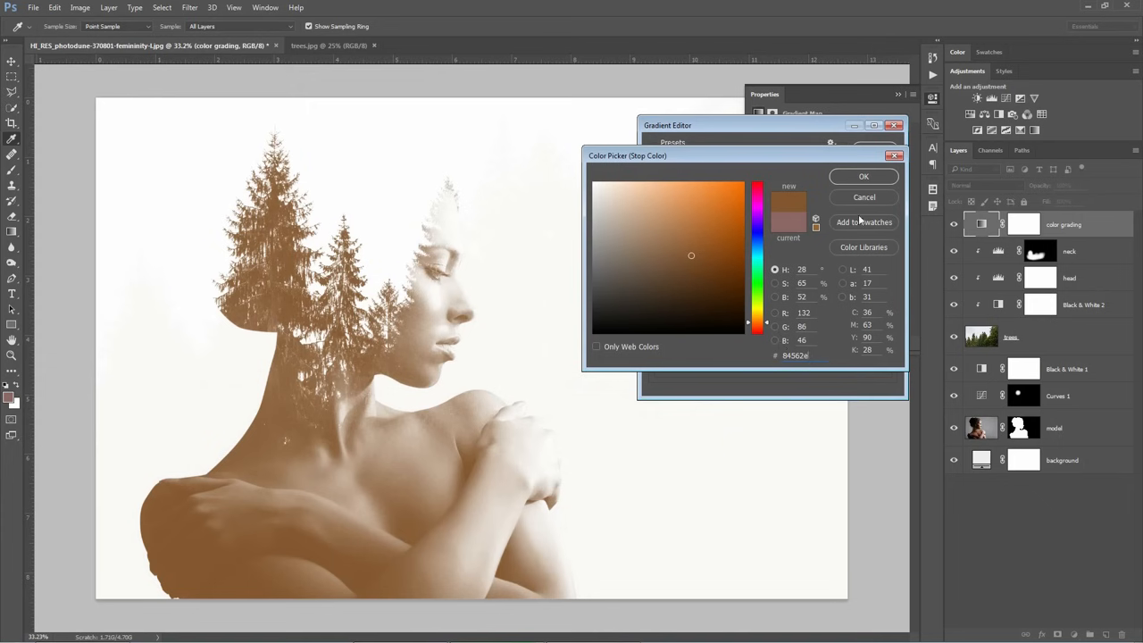
left_click(864, 176)
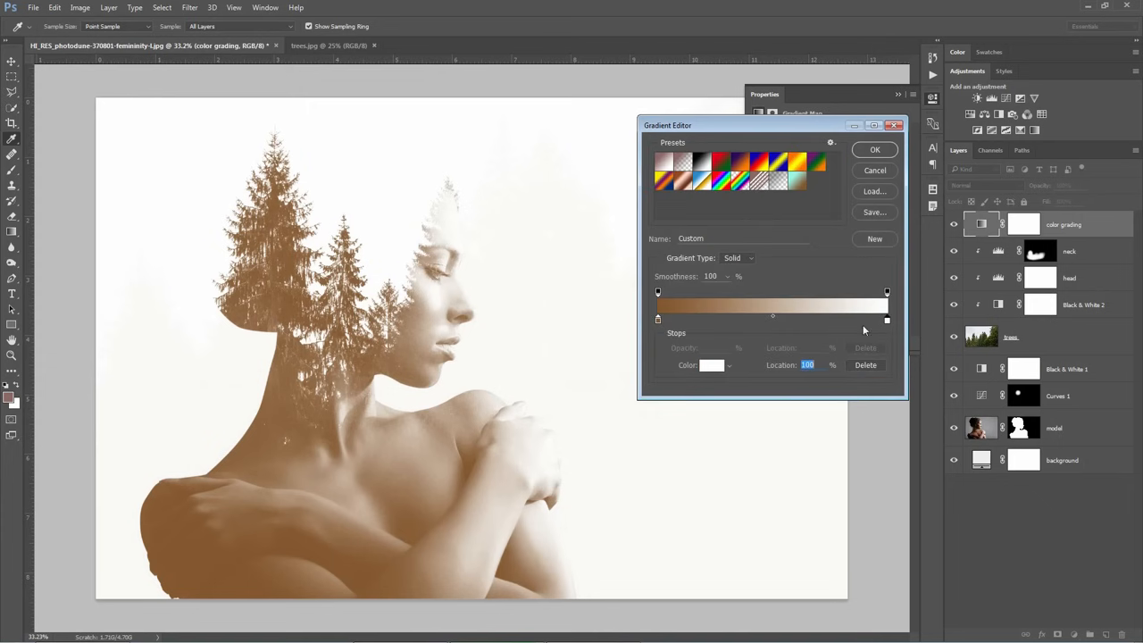
left_click(712, 364)
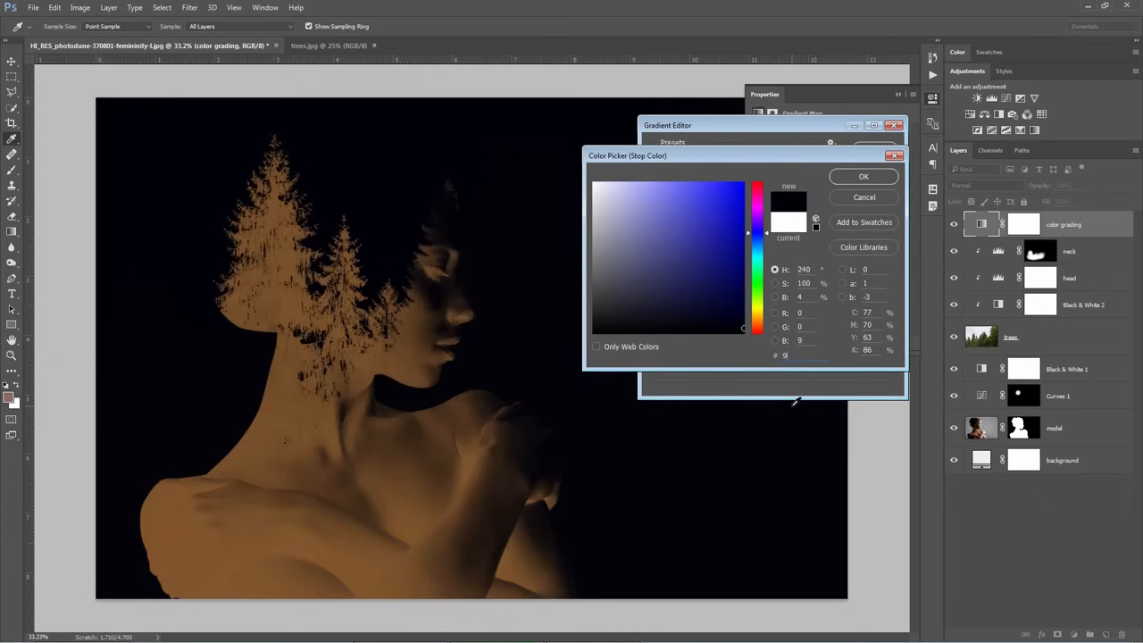
left_click(736, 219)
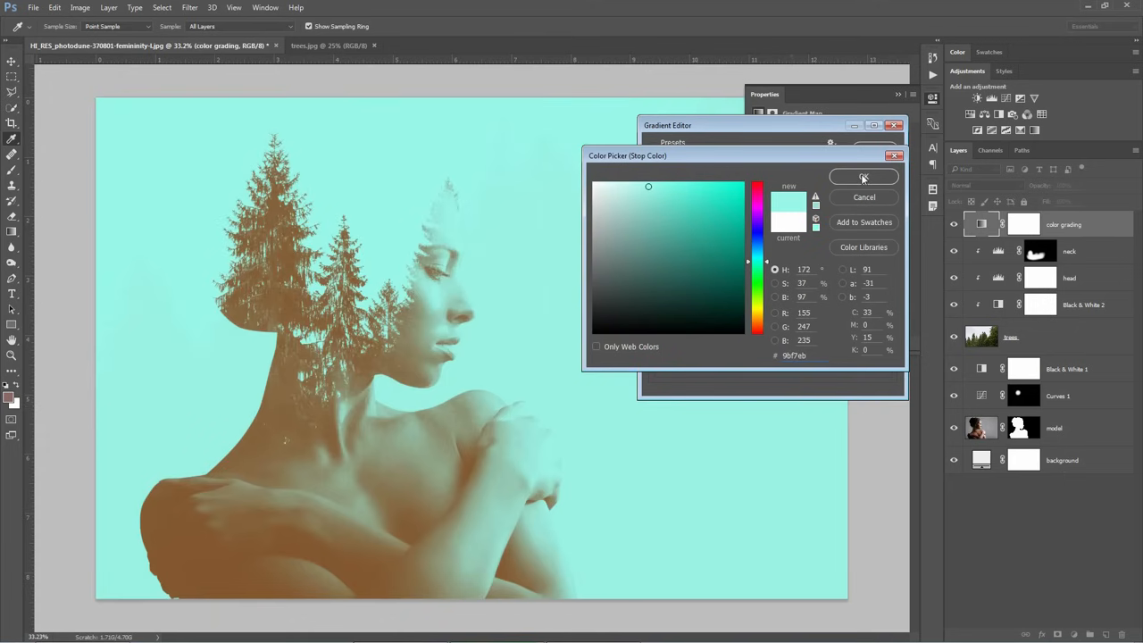
left_click(864, 177)
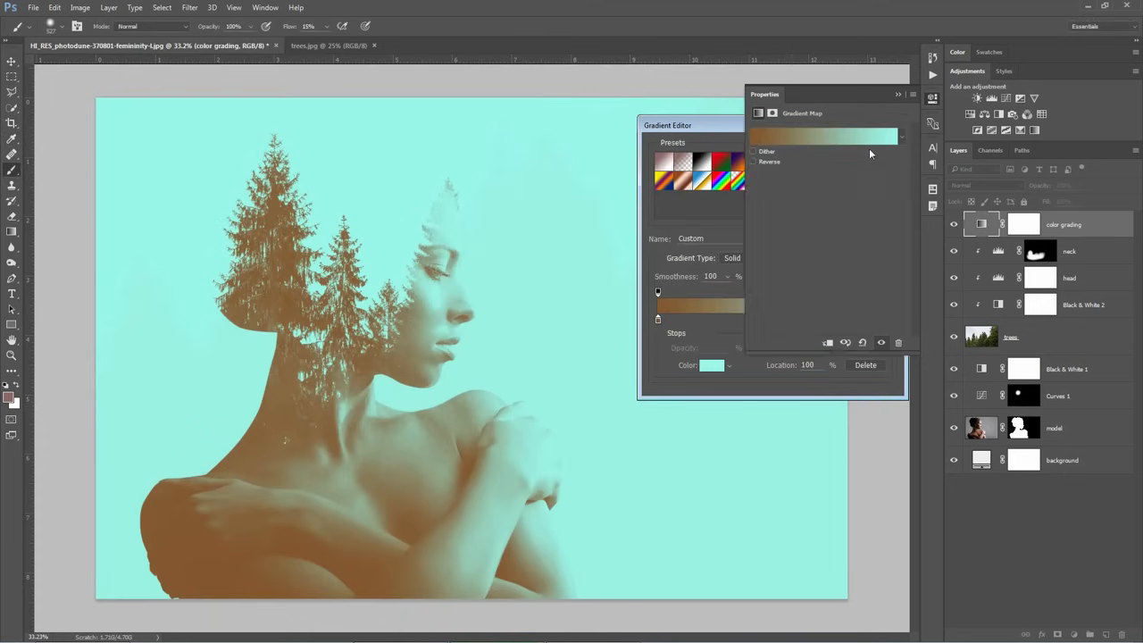
Set the 'color grading' layer's blend mode to Soft Light.
left_click(985, 185)
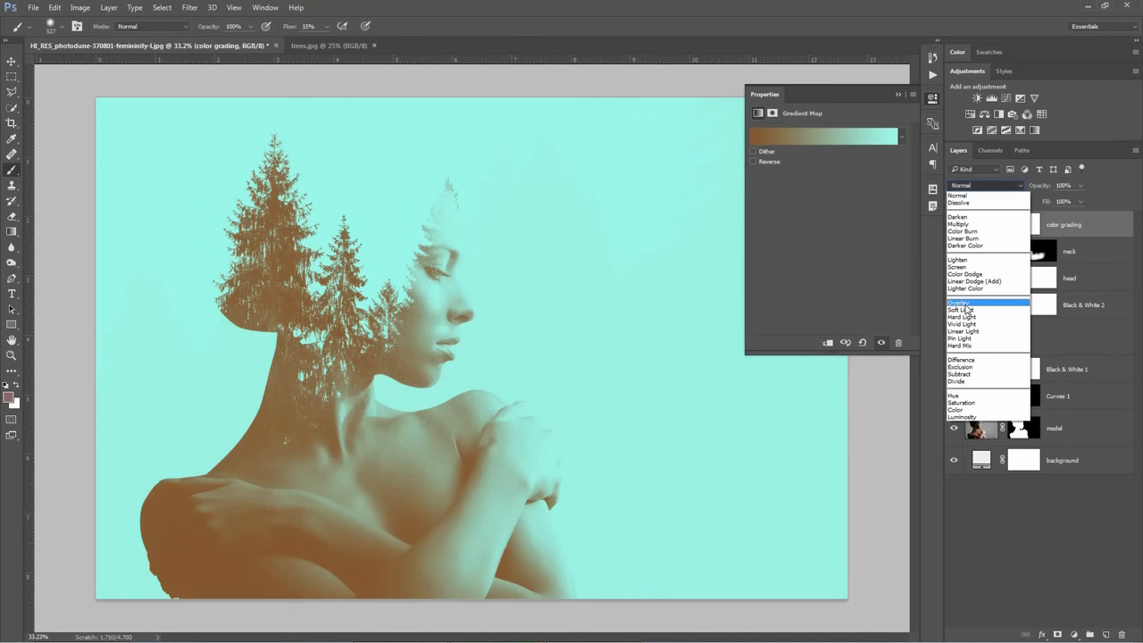
left_click(963, 310)
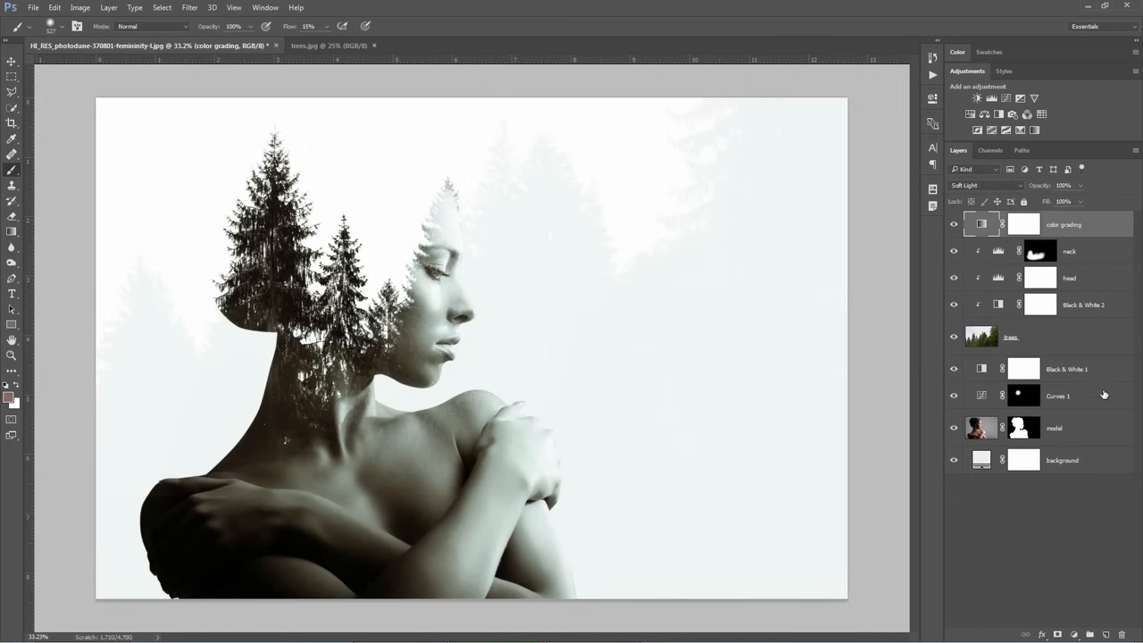
mouse_move(1084, 433)
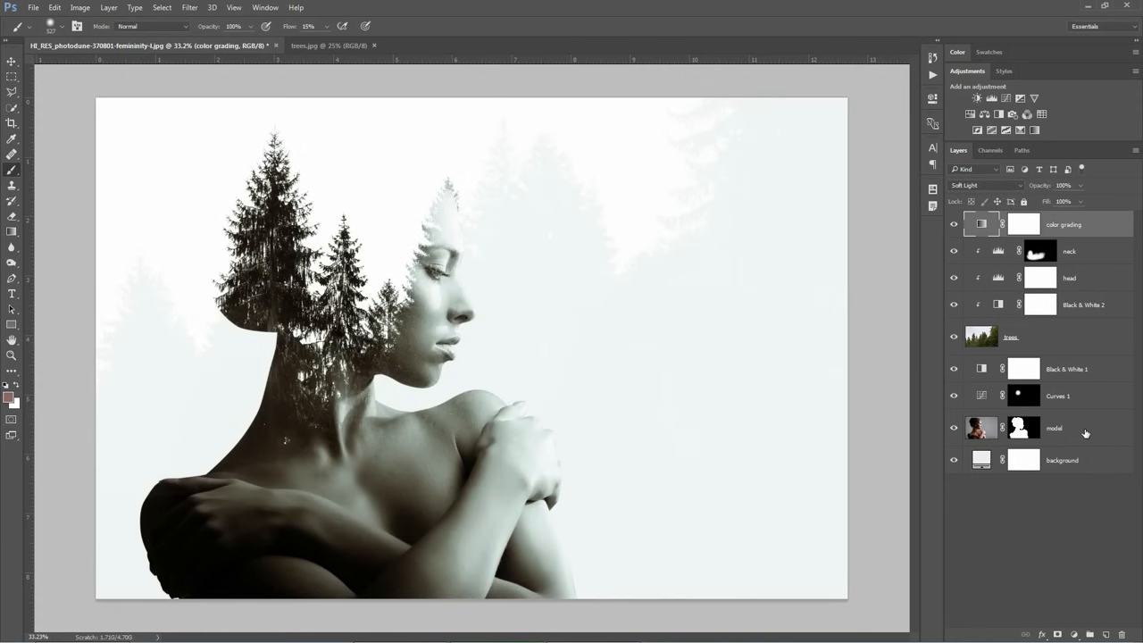